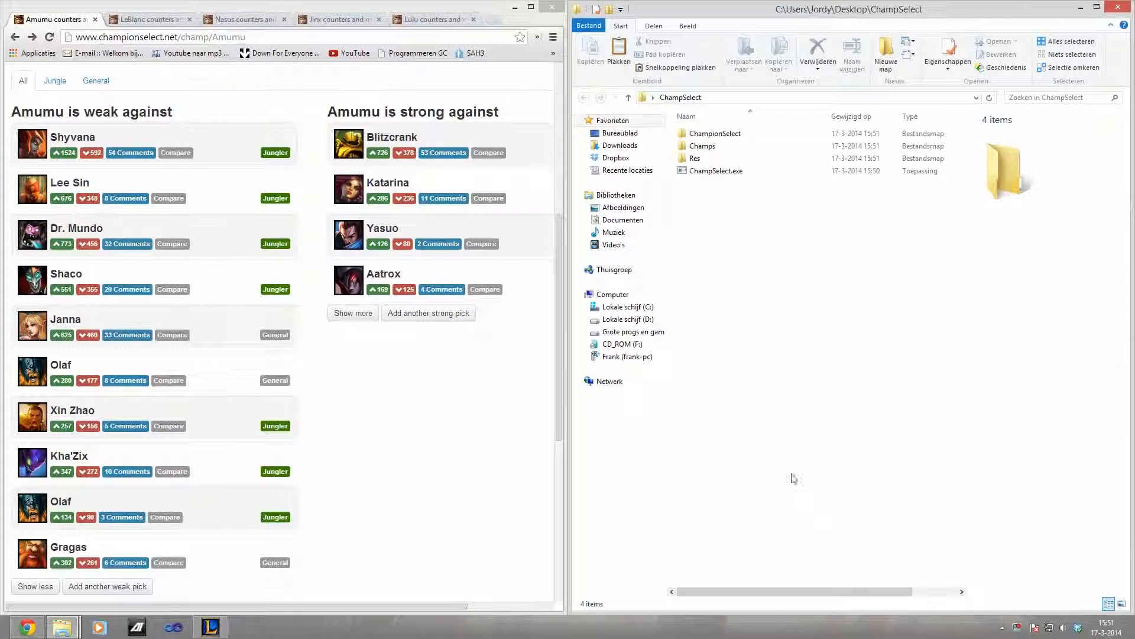
mouse_move(845, 392)
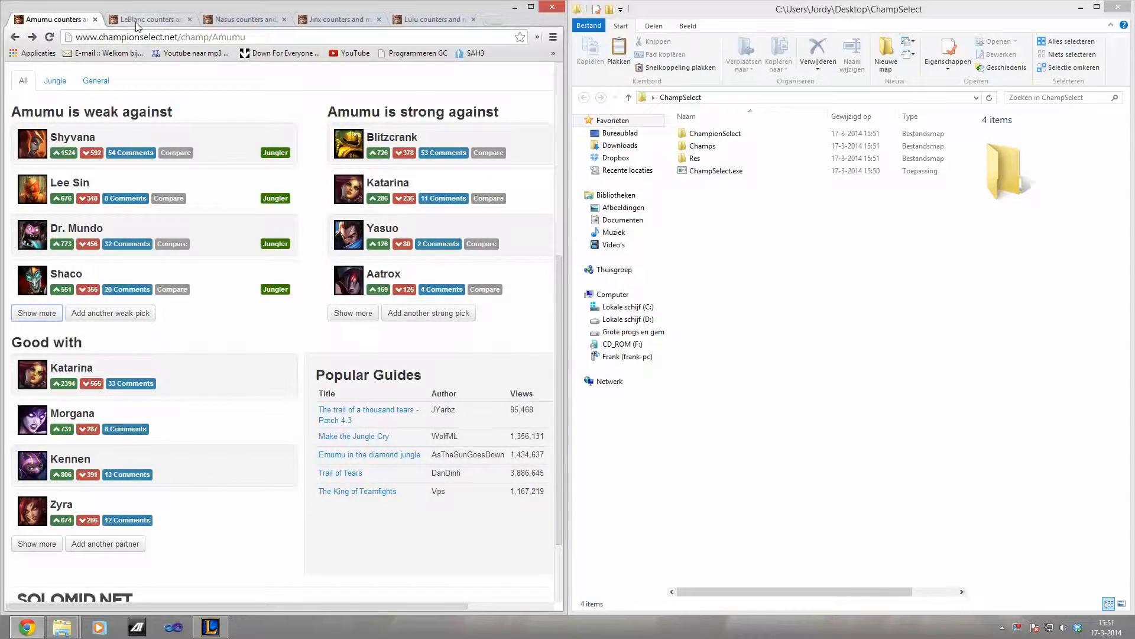
Flip through the open championselect.net counter tabs and land back on Amumu's page
left_click(337, 19)
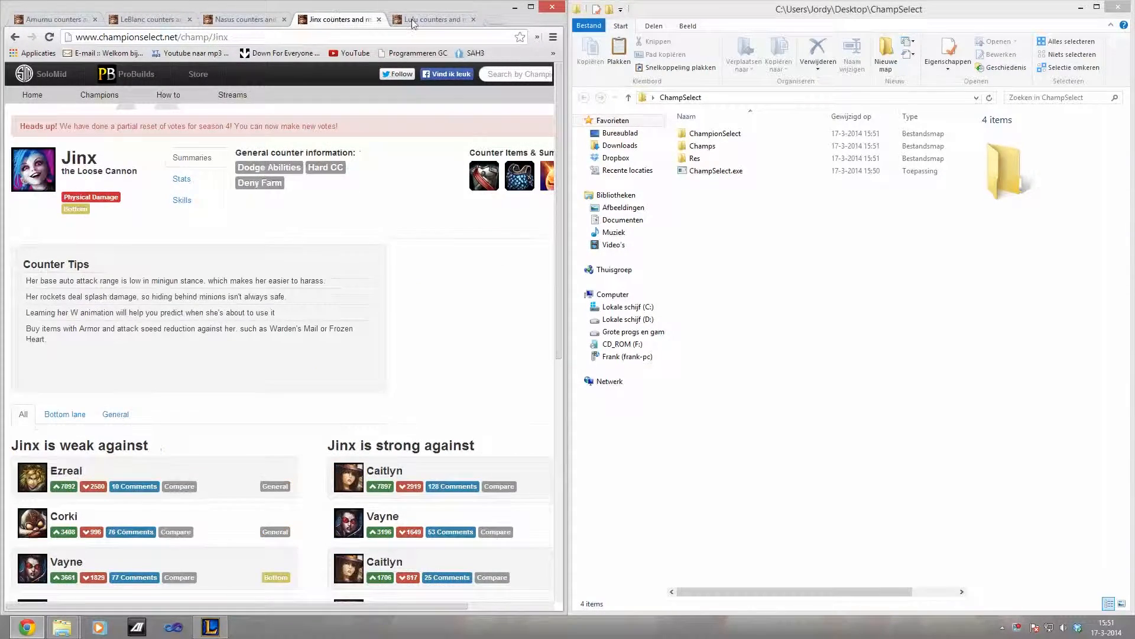
left_click(51, 19)
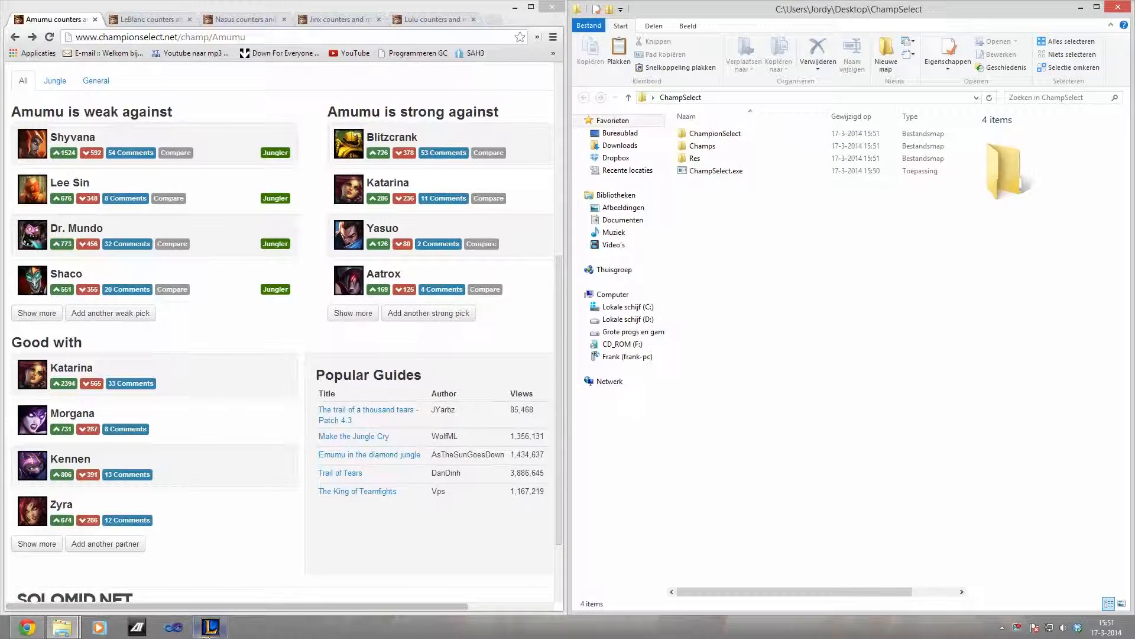
mouse_move(210, 626)
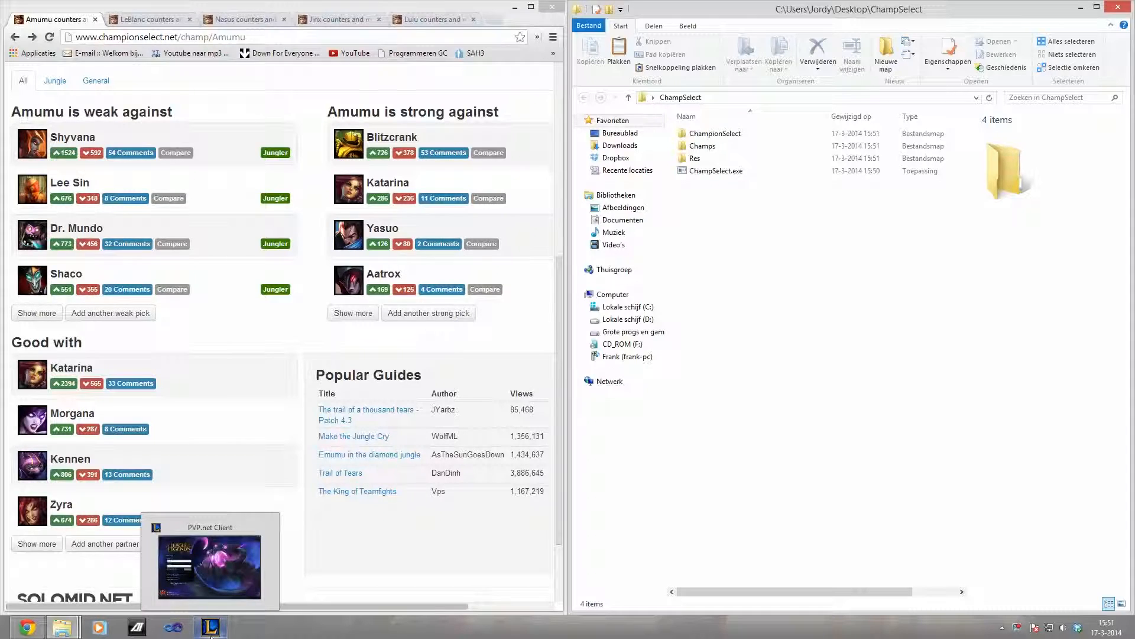
mouse_move(887, 371)
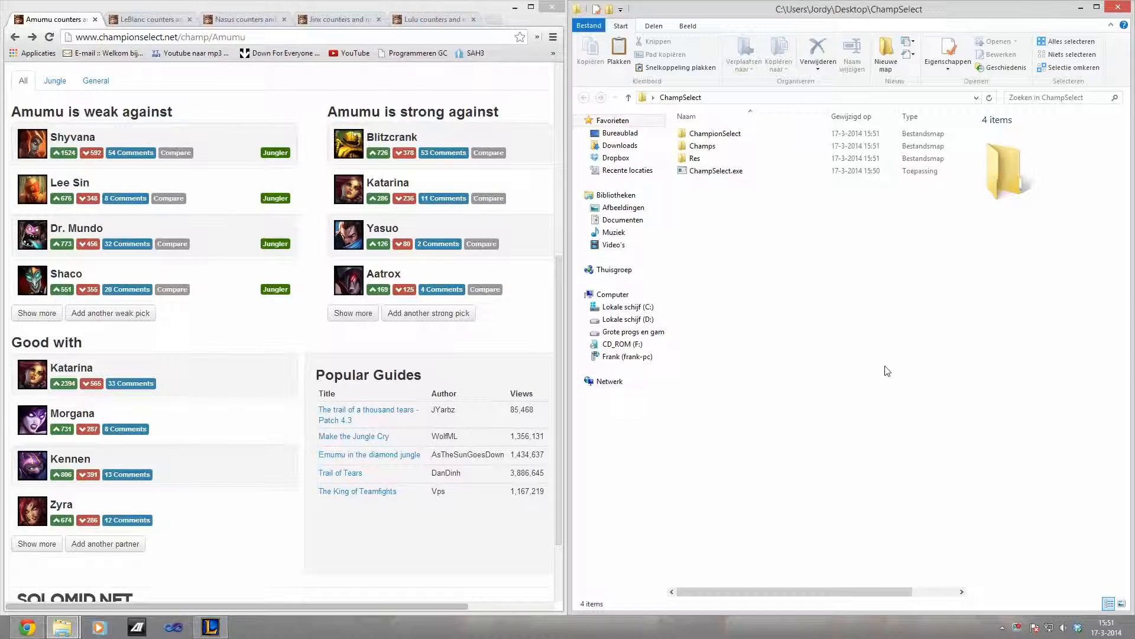
mouse_move(771, 234)
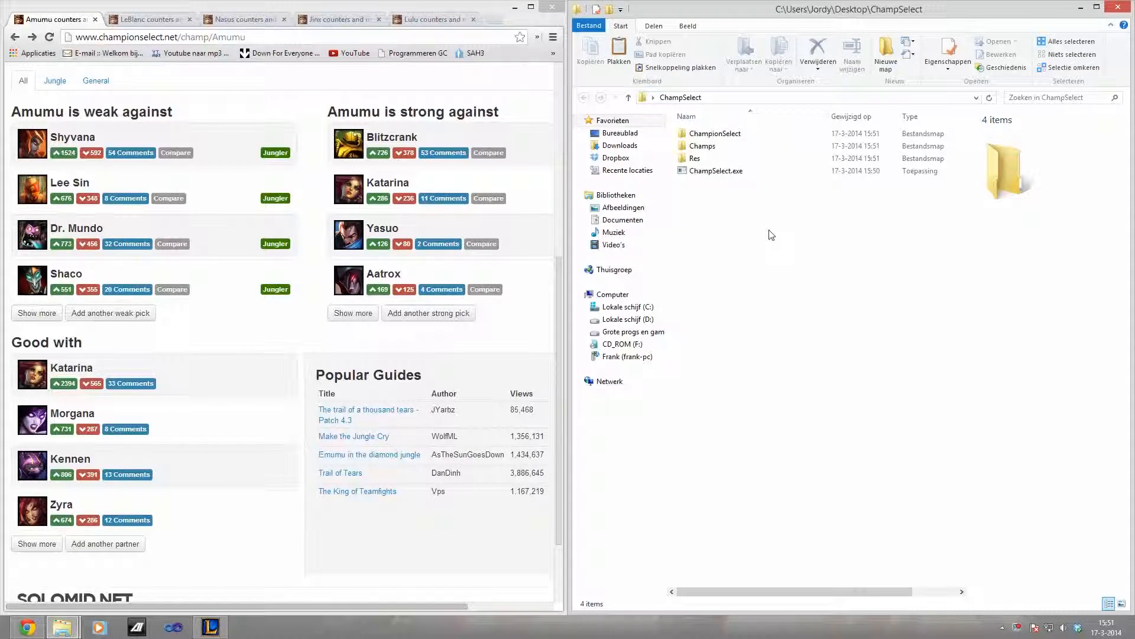
Launch ChampSelect.exe from File Explorer, showing empty enemy-team and counter slots
left_click(717, 170)
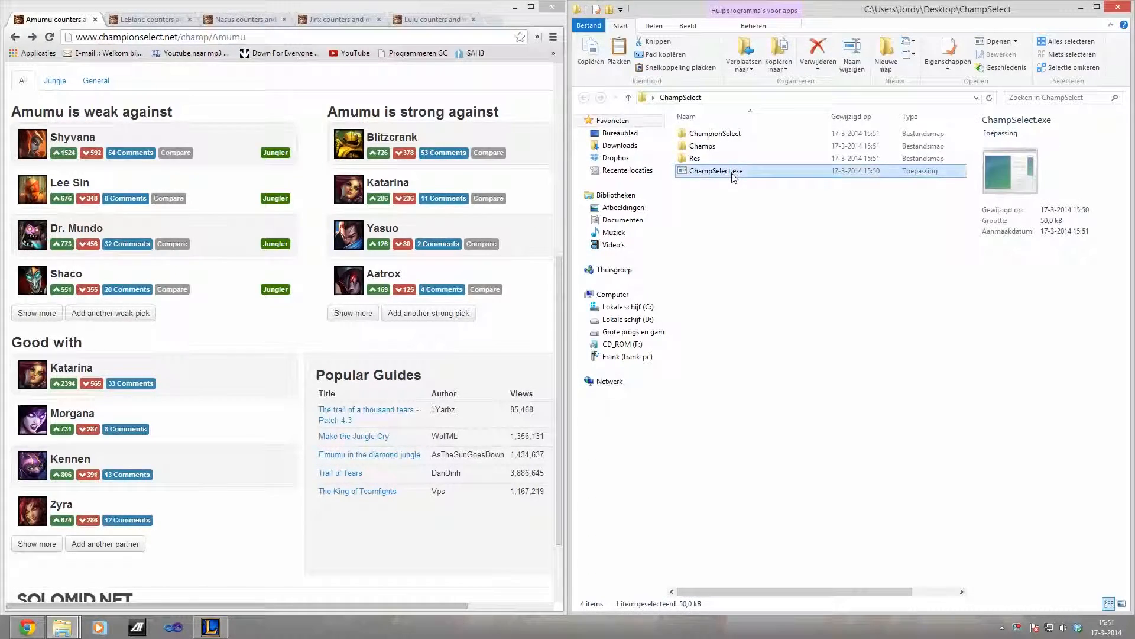
double_click(715, 170)
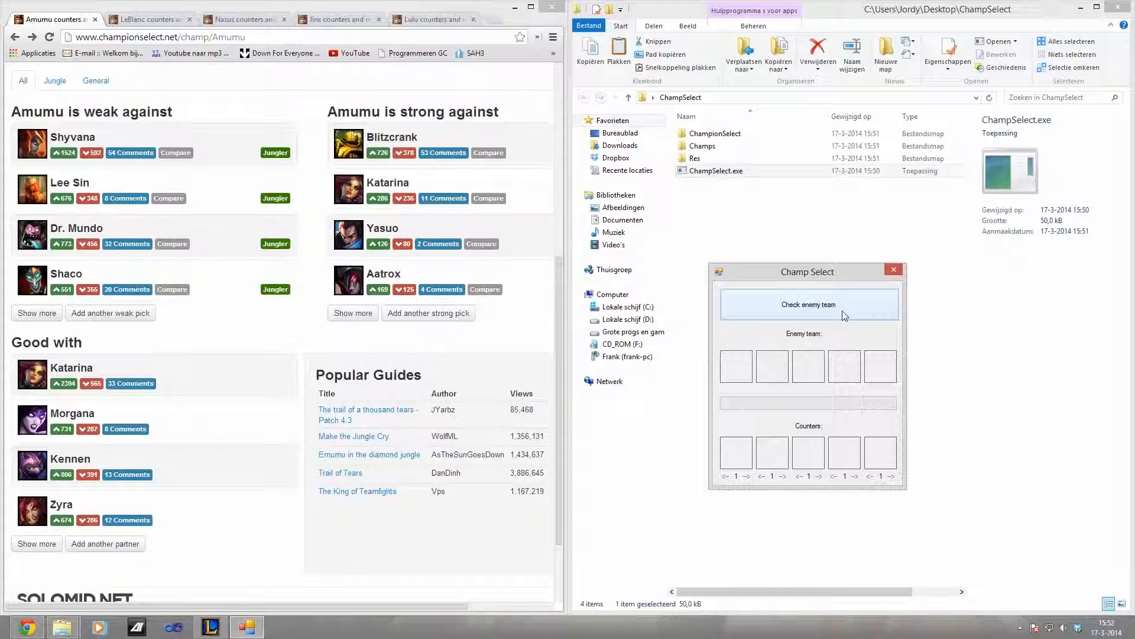
mouse_move(682, 367)
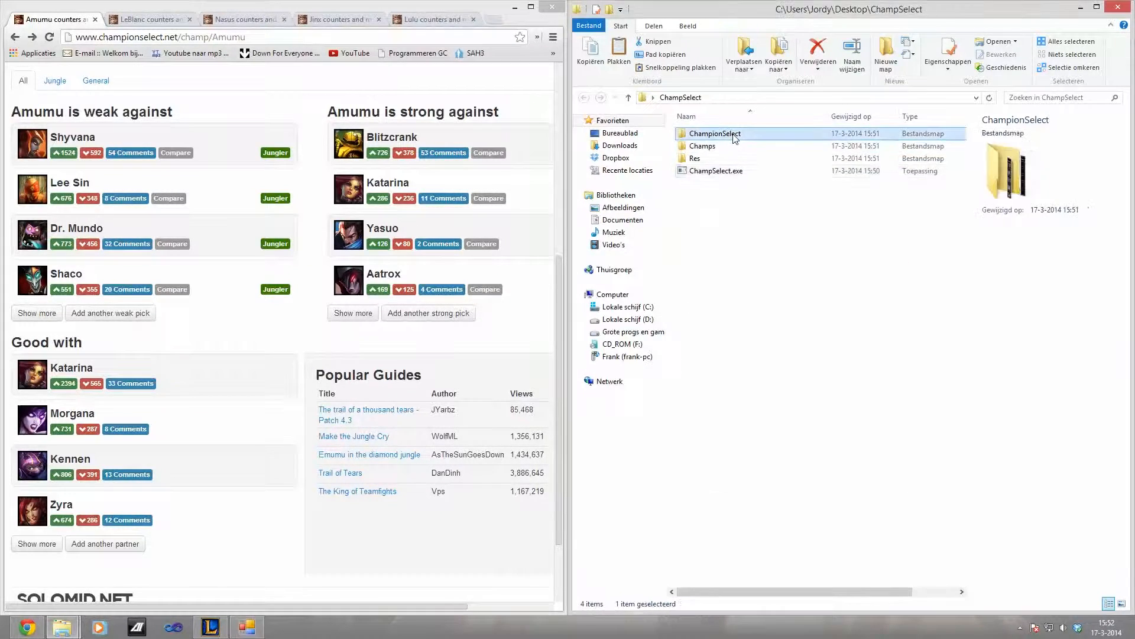
View CS.bmp then CSm.bmp from the ChampionSelect folder, ending on the strip with five portraits
double_click(715, 133)
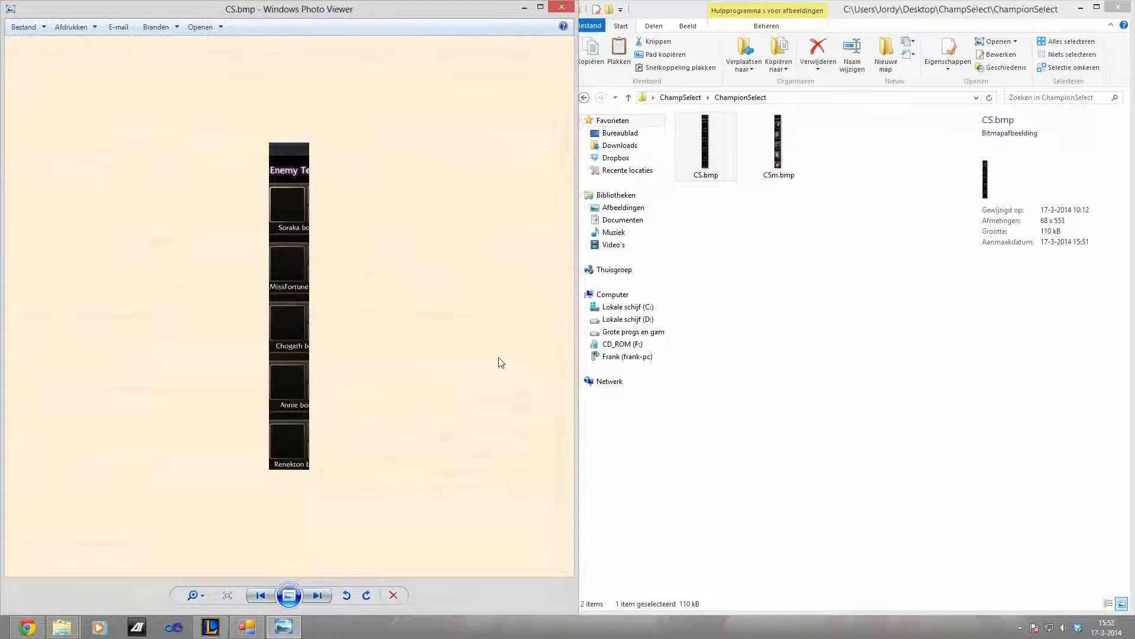
mouse_move(561, 8)
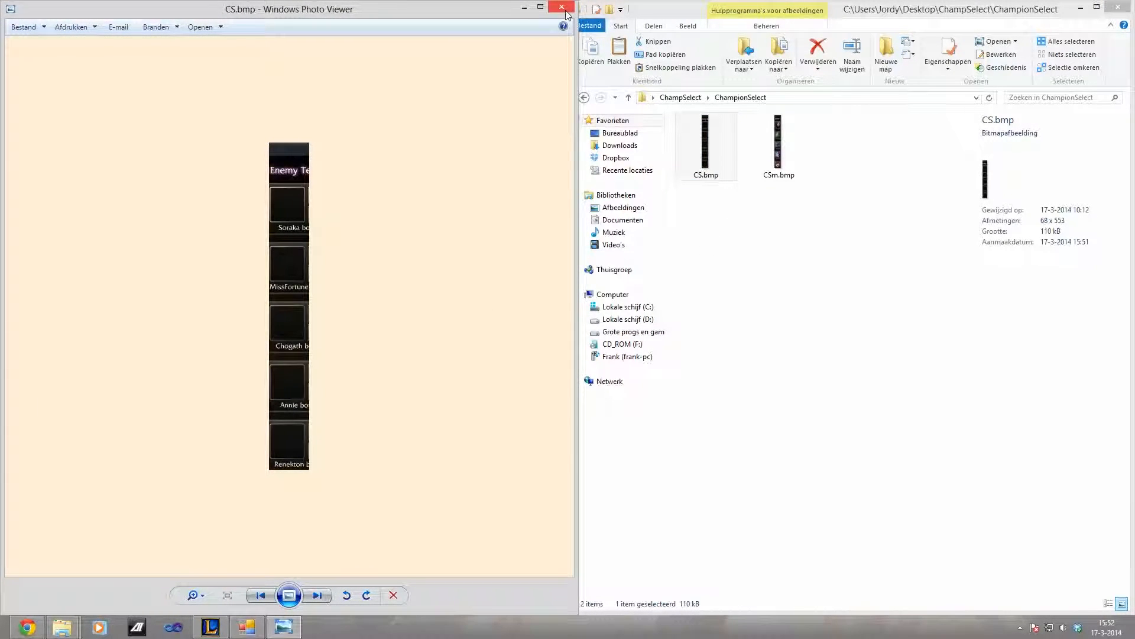
left_click(560, 7)
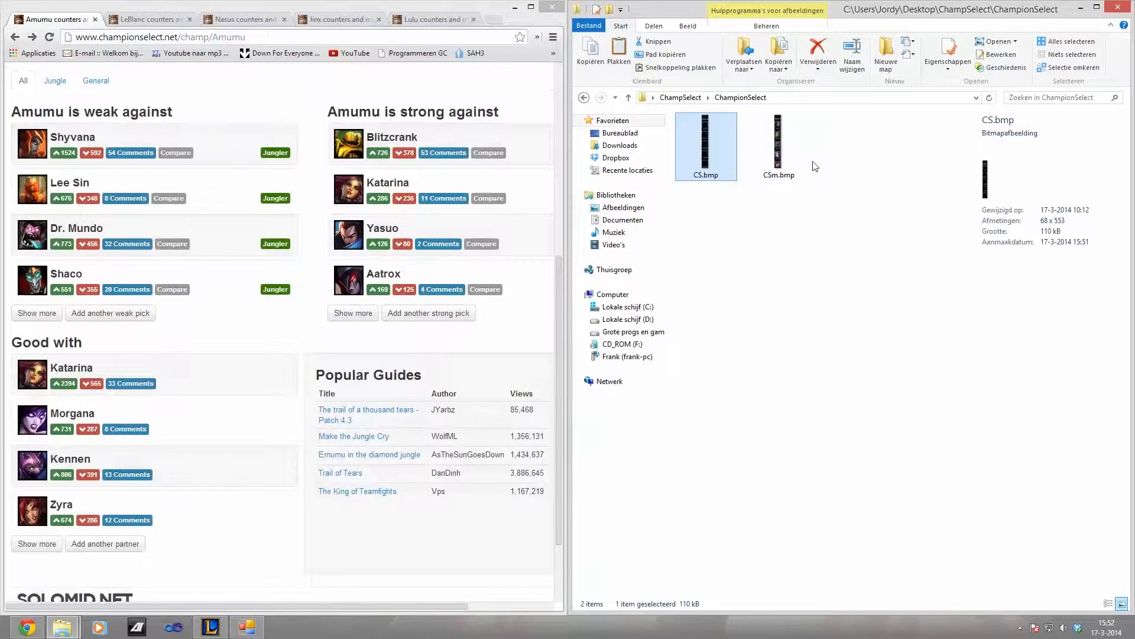
double_click(779, 141)
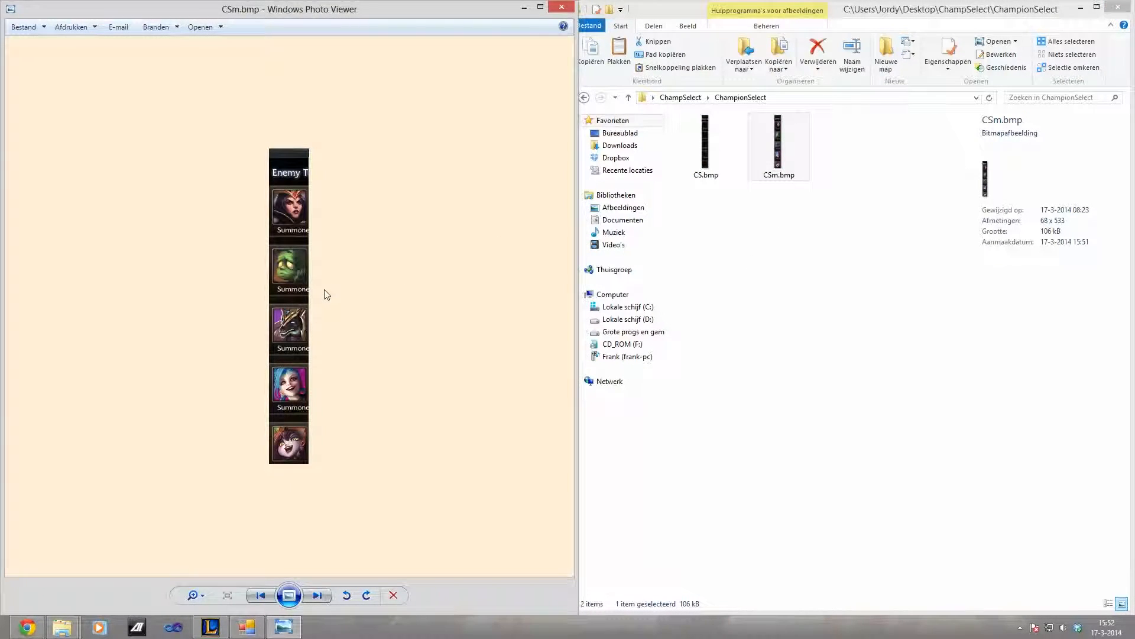
mouse_move(302, 464)
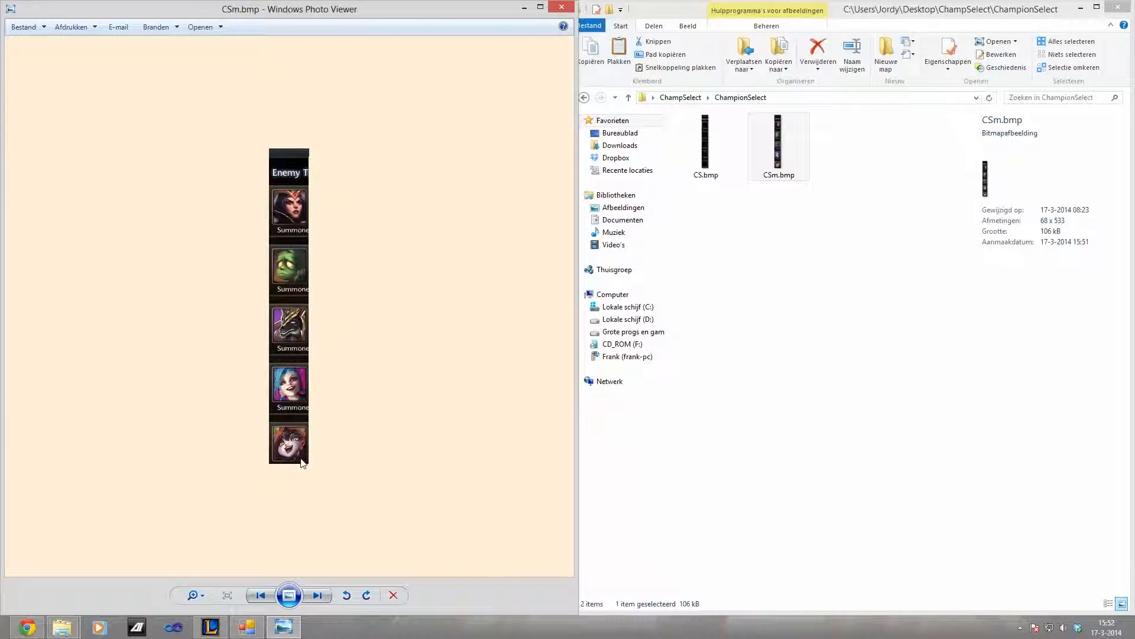
mouse_move(293, 335)
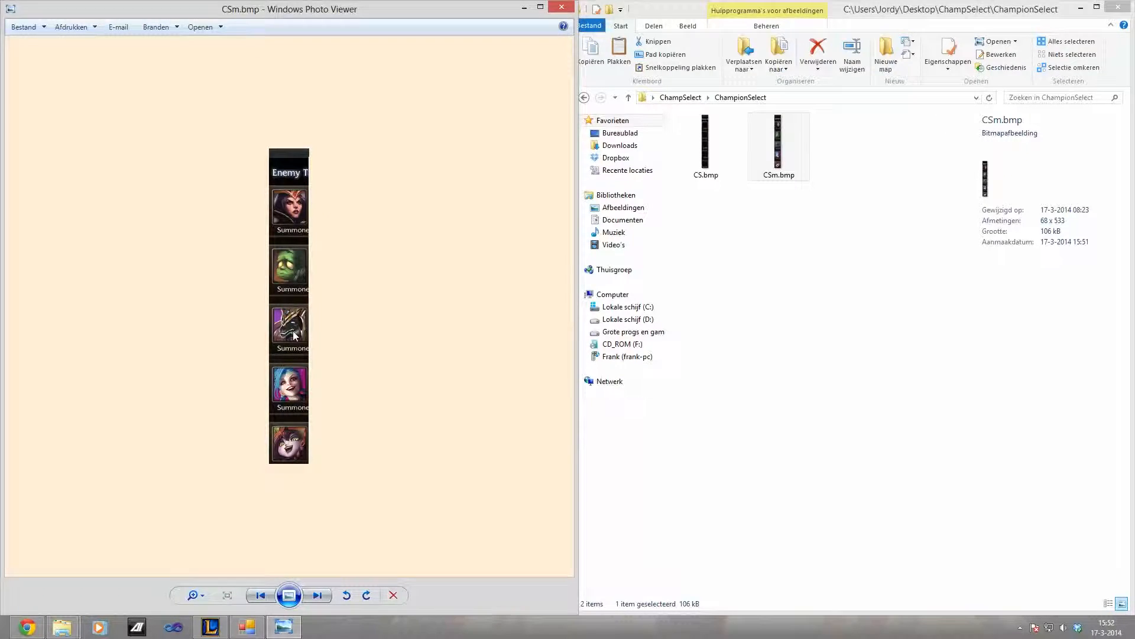
mouse_move(293, 389)
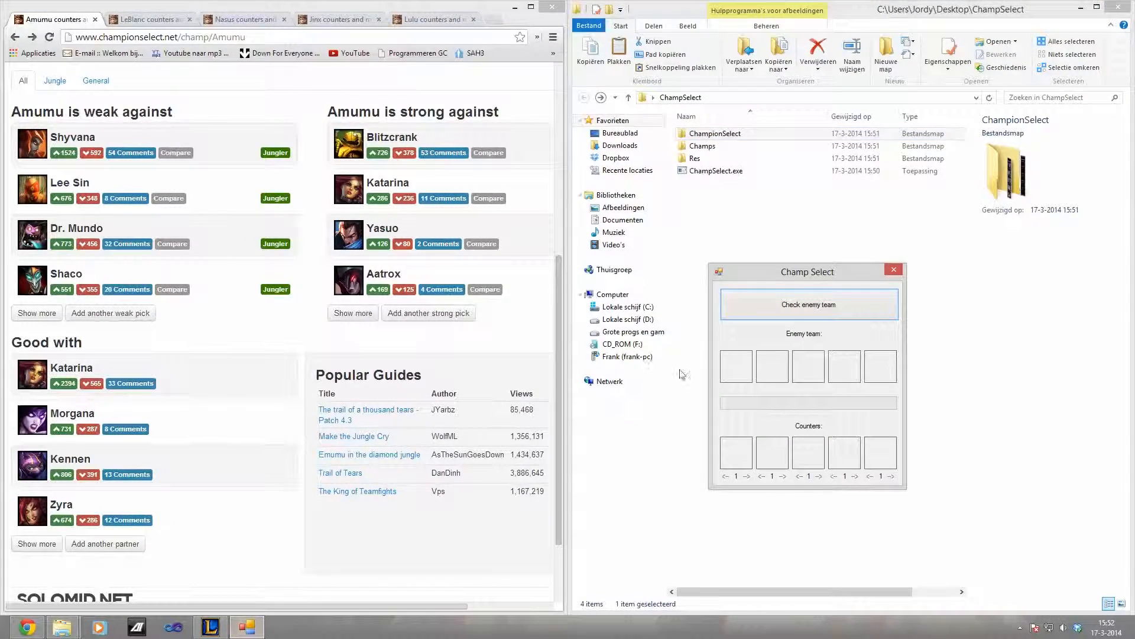
mouse_move(793, 344)
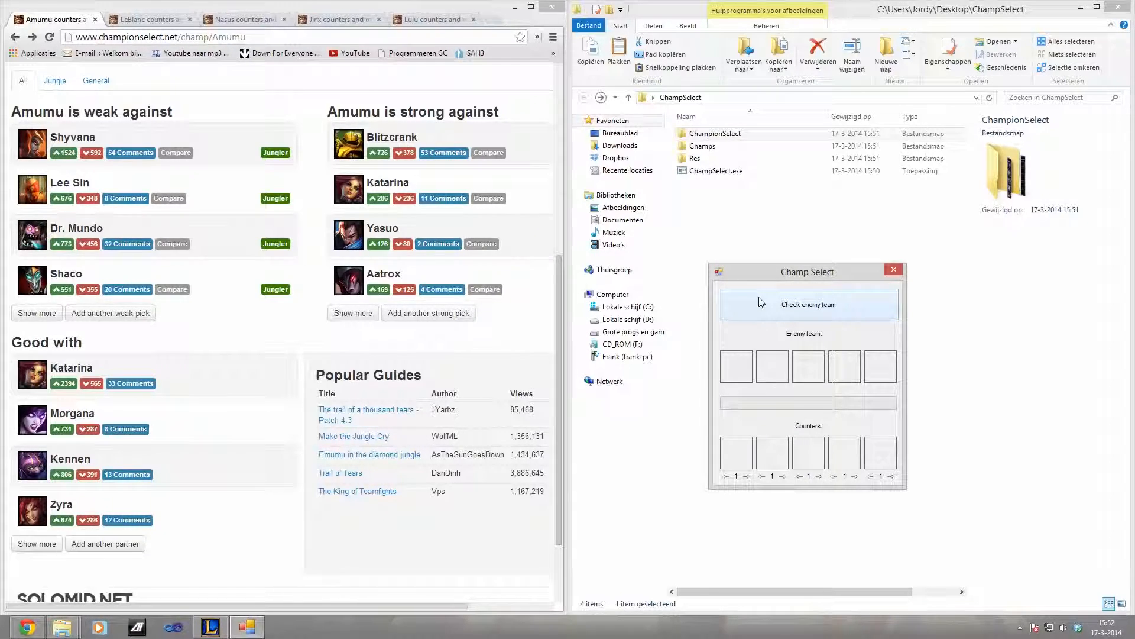
Run 'Check enemy team' so five enemy portraits and five suggested counters load
left_click(808, 304)
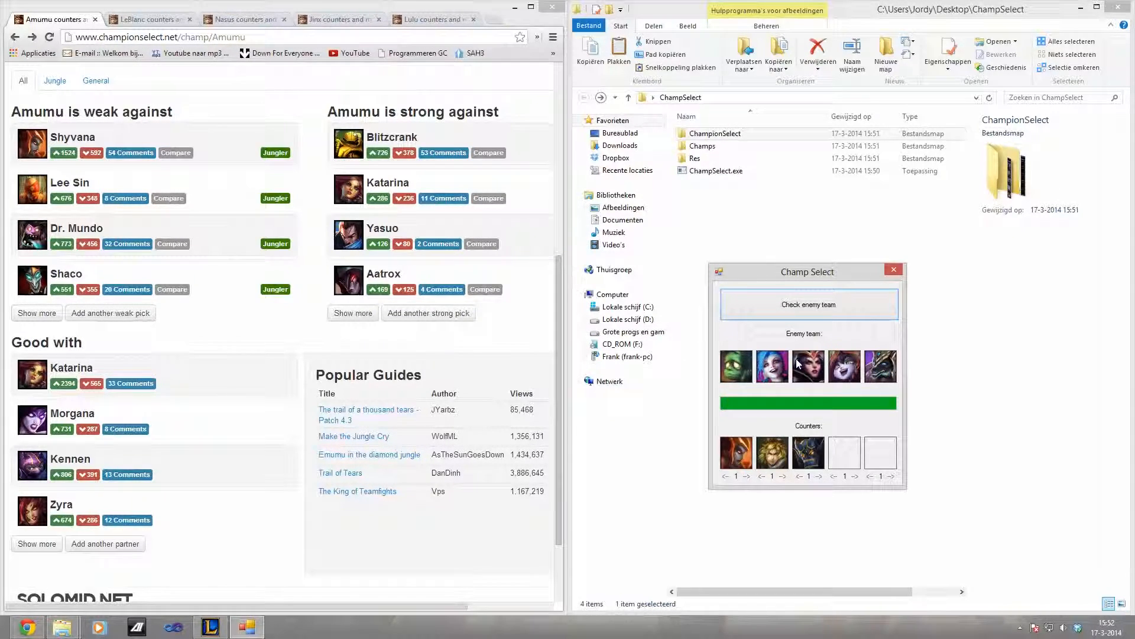
mouse_move(852, 462)
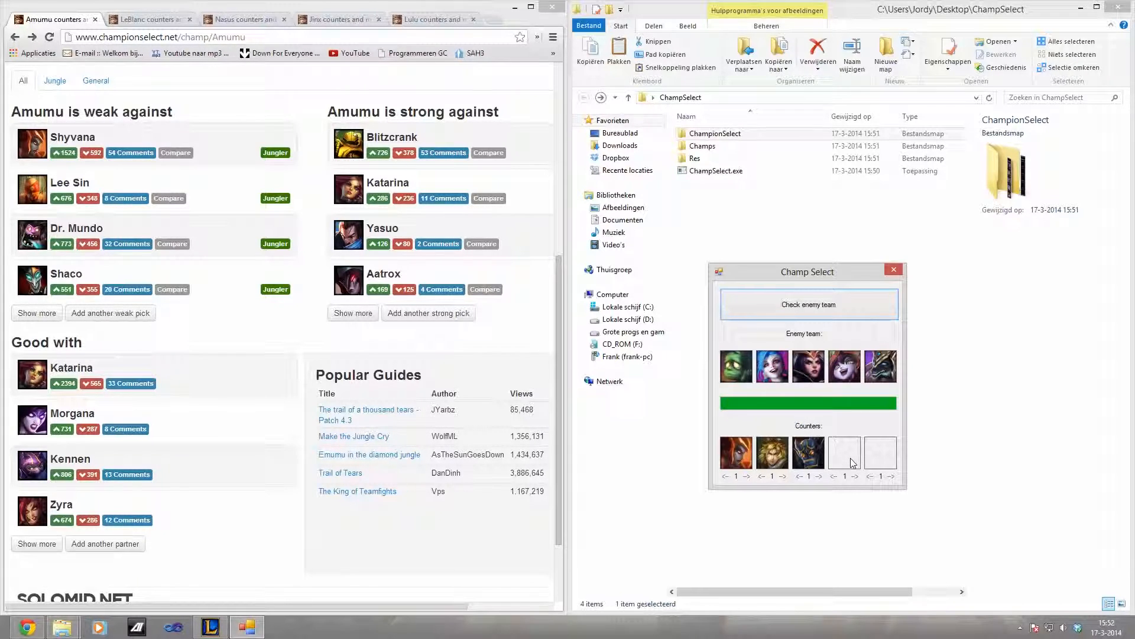
left_click(844, 454)
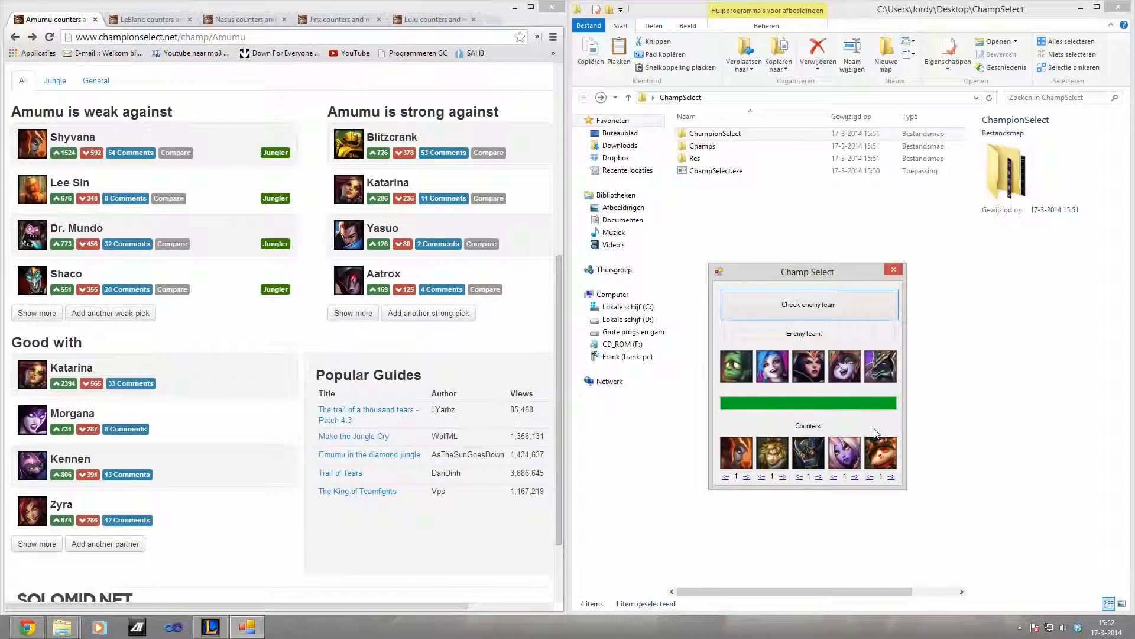
mouse_move(733, 461)
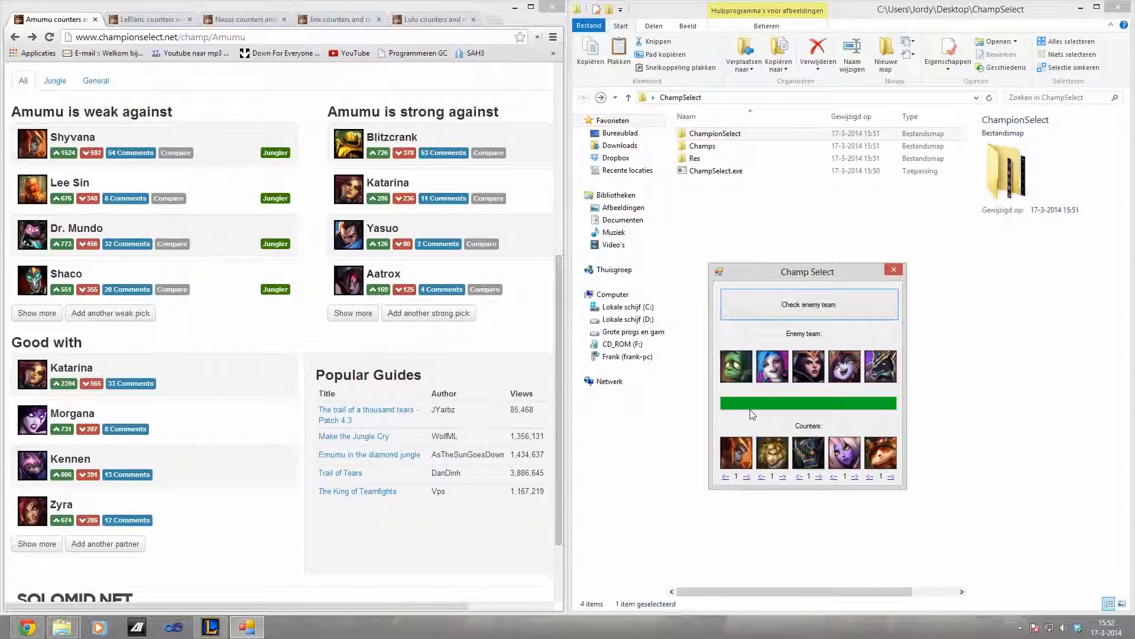
mouse_move(913, 440)
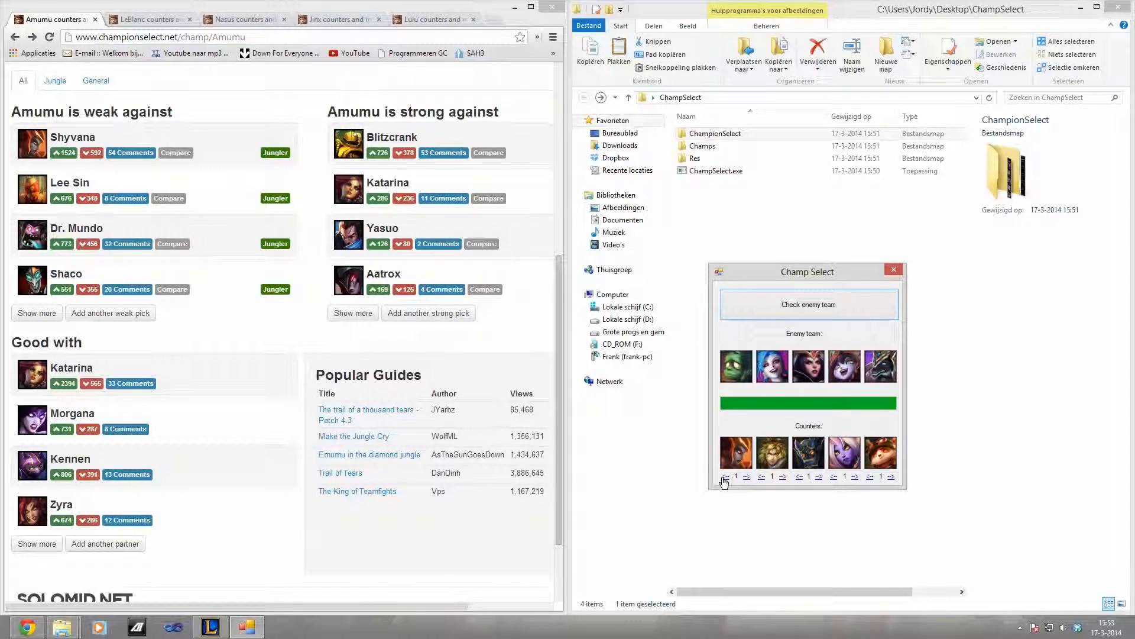
Cycle the first enemy's counter slot through its picks and back to the top counter
left_click(746, 477)
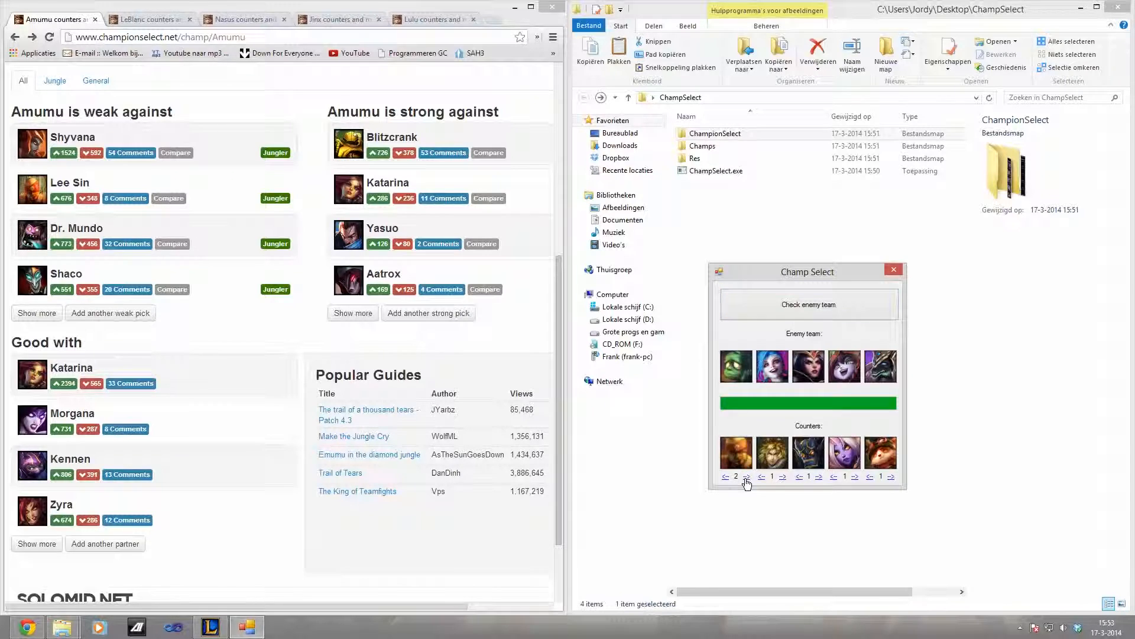
left_click(747, 475)
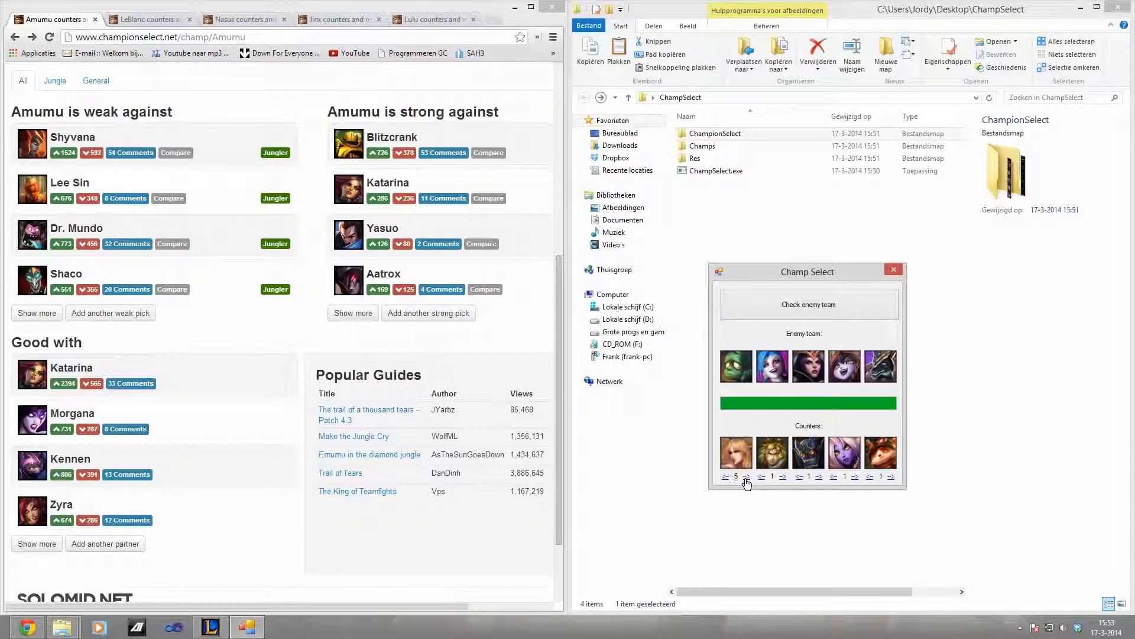
left_click(747, 476)
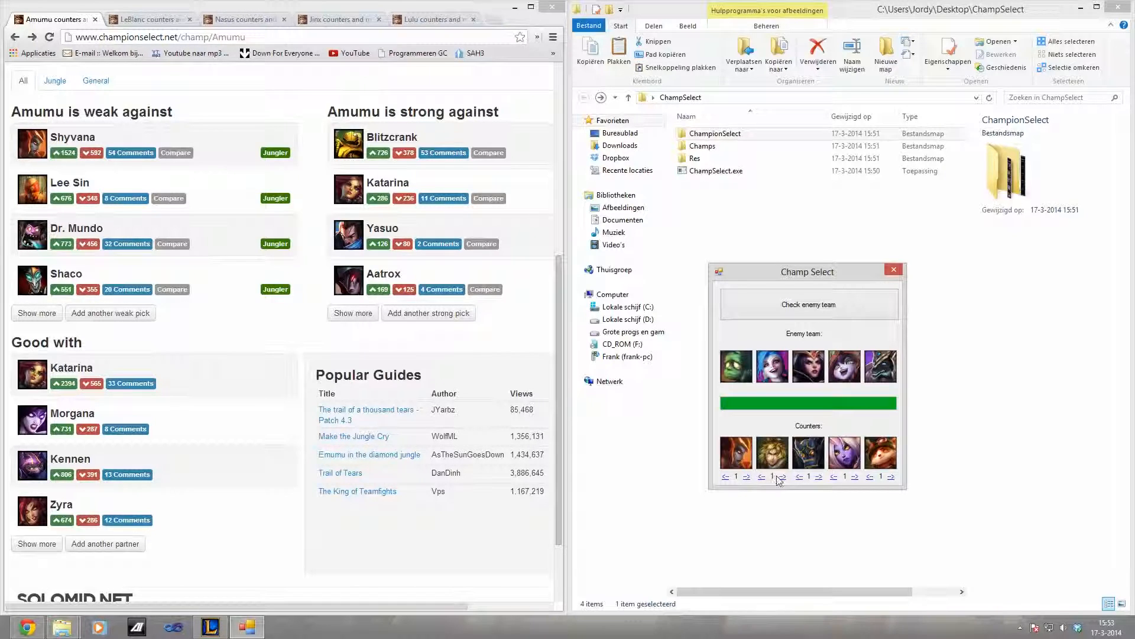
left_click(781, 477)
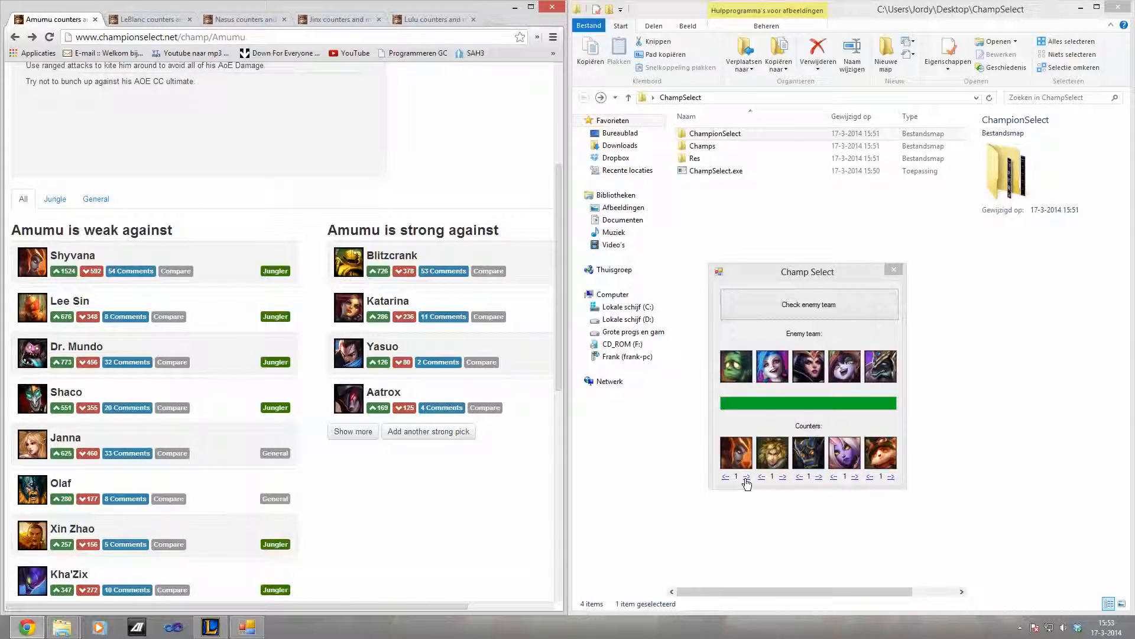
left_click(746, 477)
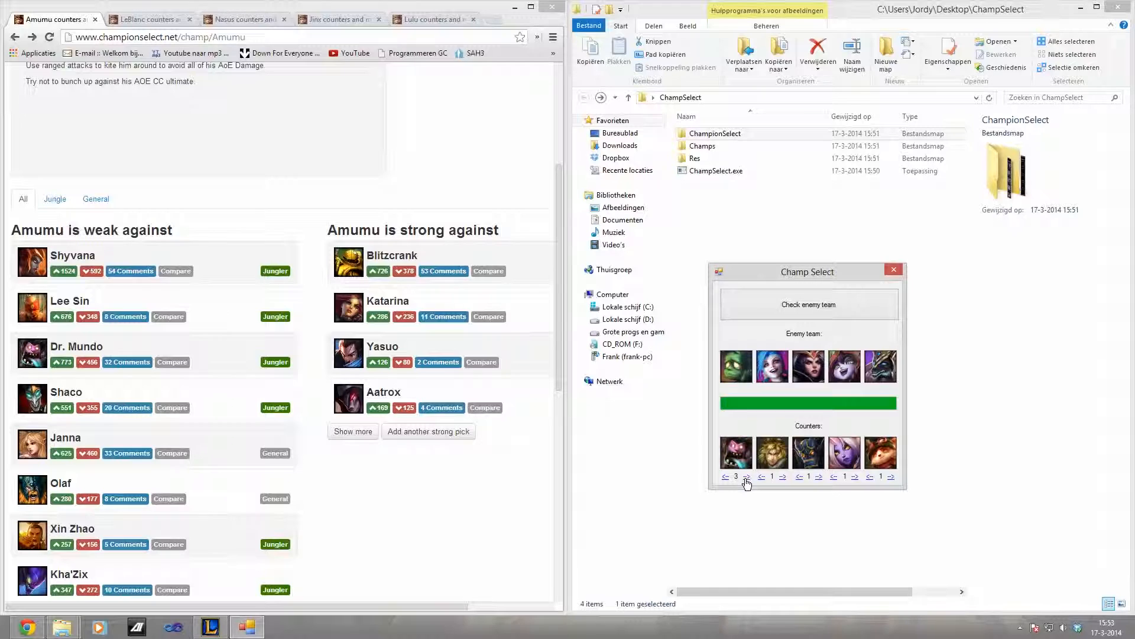
left_click(746, 477)
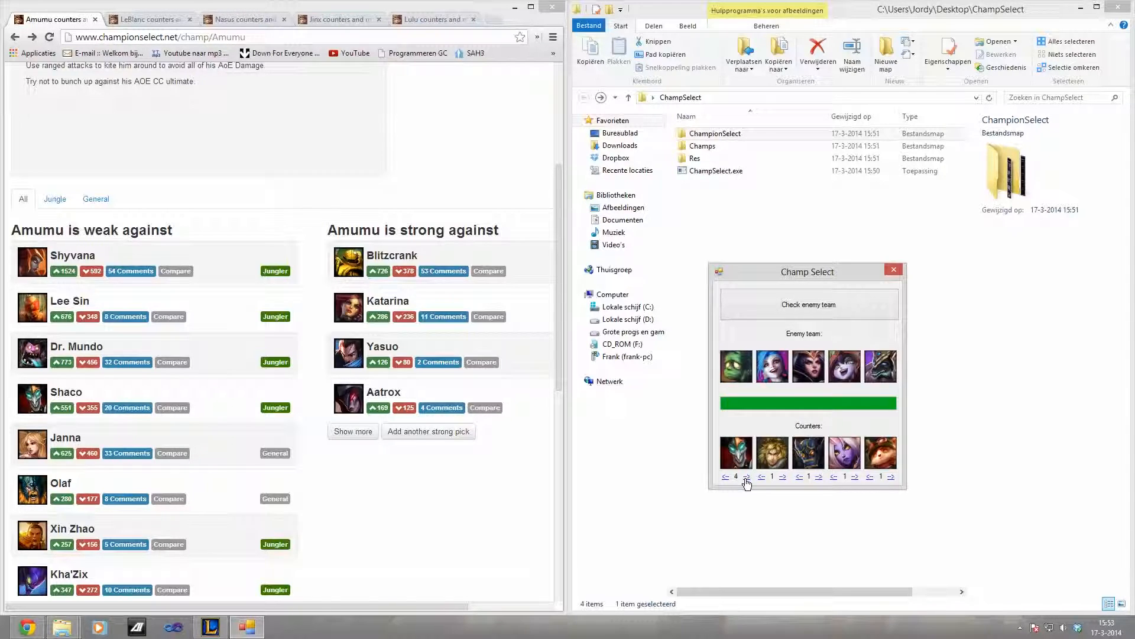
left_click(747, 477)
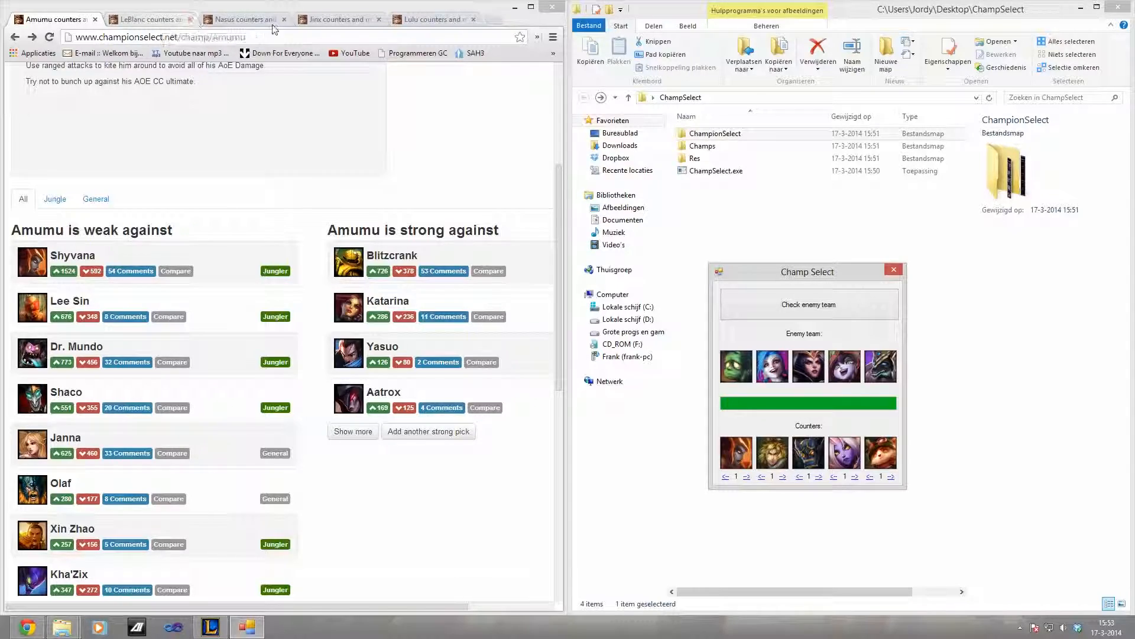
Step through Jinx's counter picks while checking the Jinx weak-against list in Chrome
left_click(337, 19)
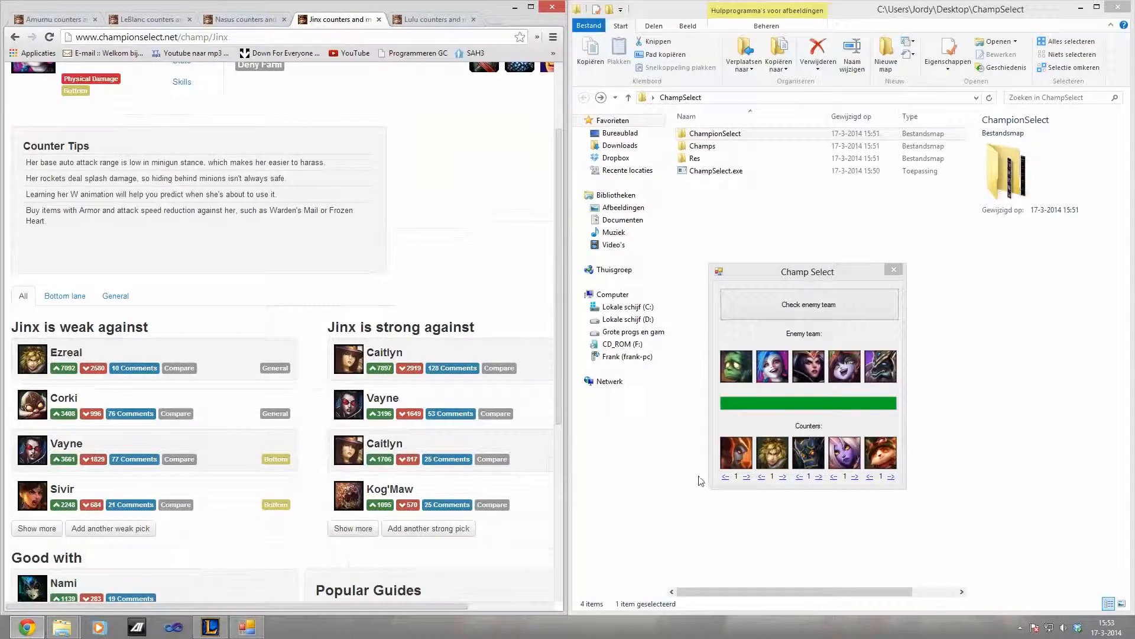
left_click(782, 477)
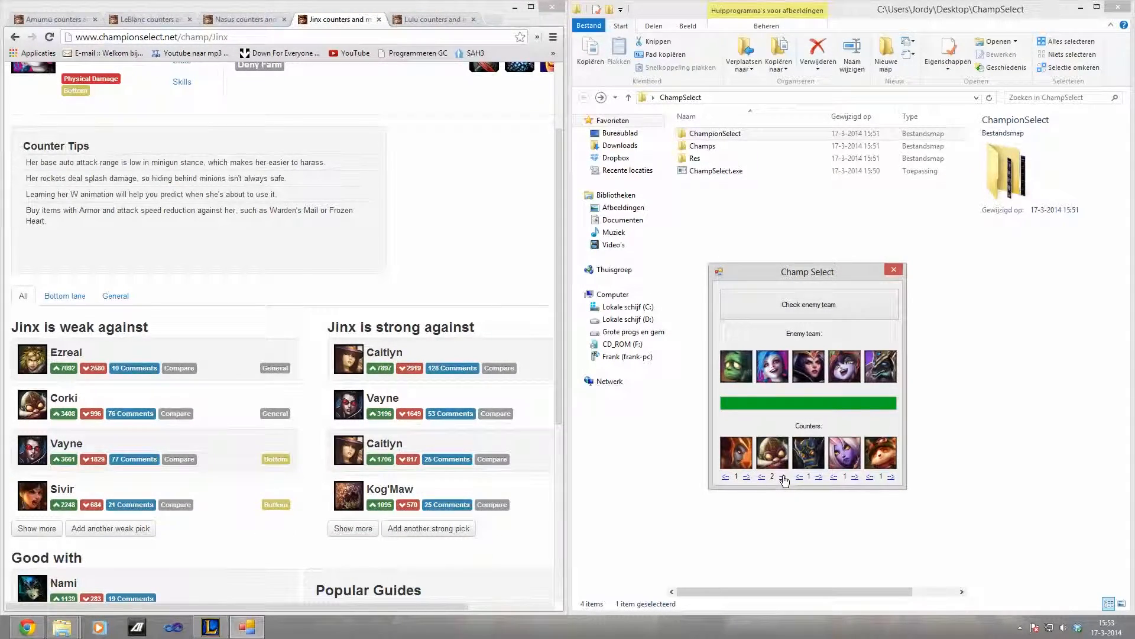
left_click(784, 476)
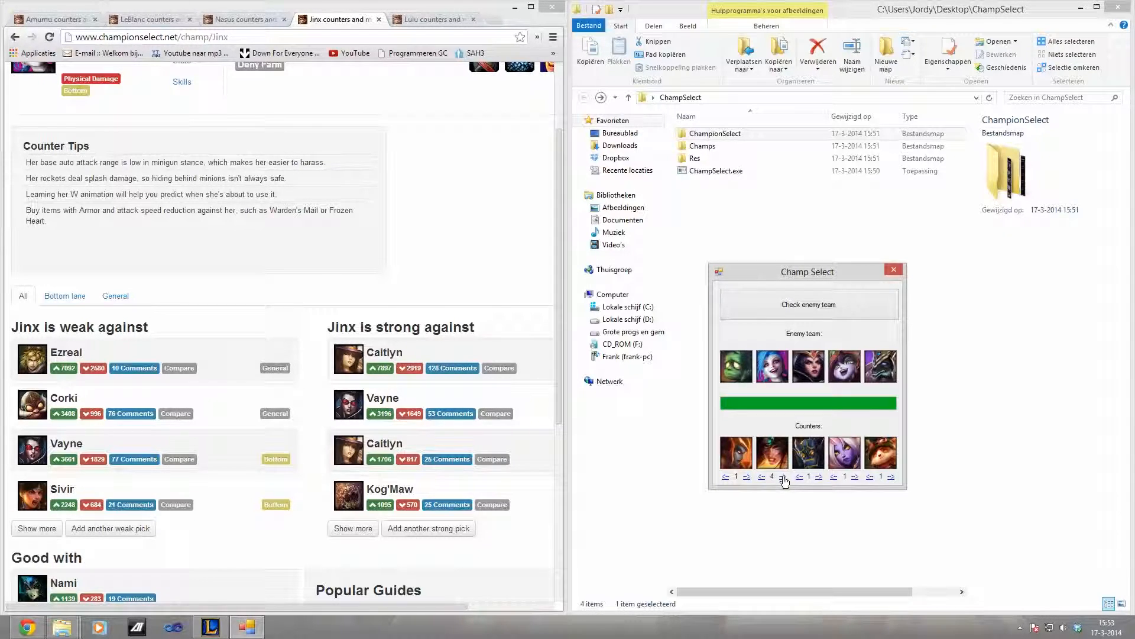
left_click(783, 481)
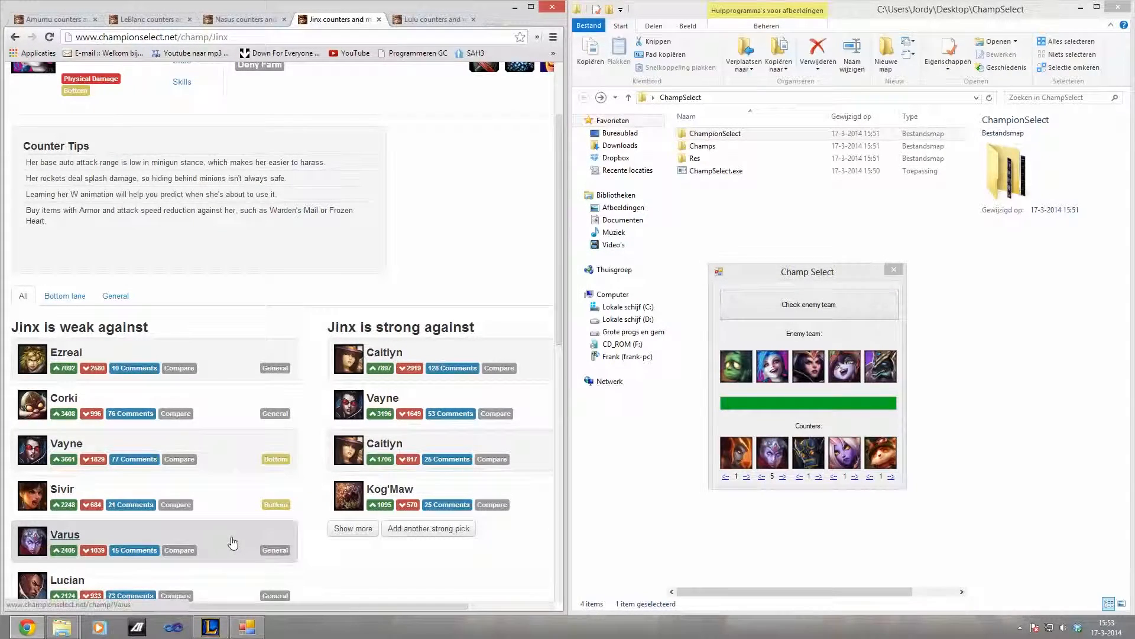
scroll("down", 3)
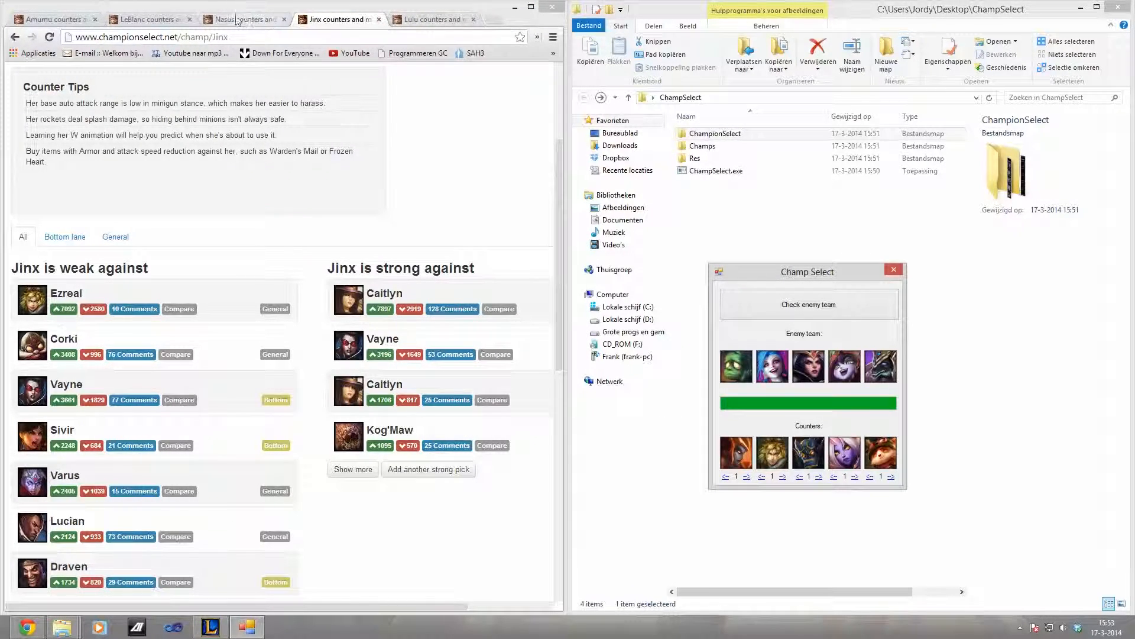
Show LeBlanc's counters page and cycle the third slot through LeBlanc's counter picks
left_click(150, 18)
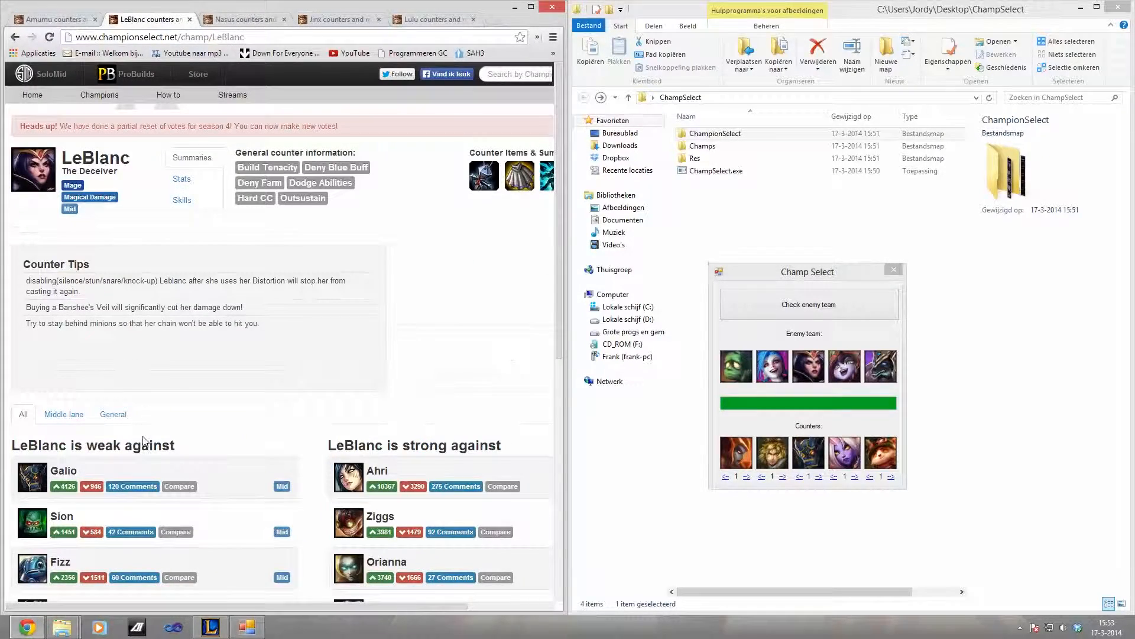
scroll("down", 3)
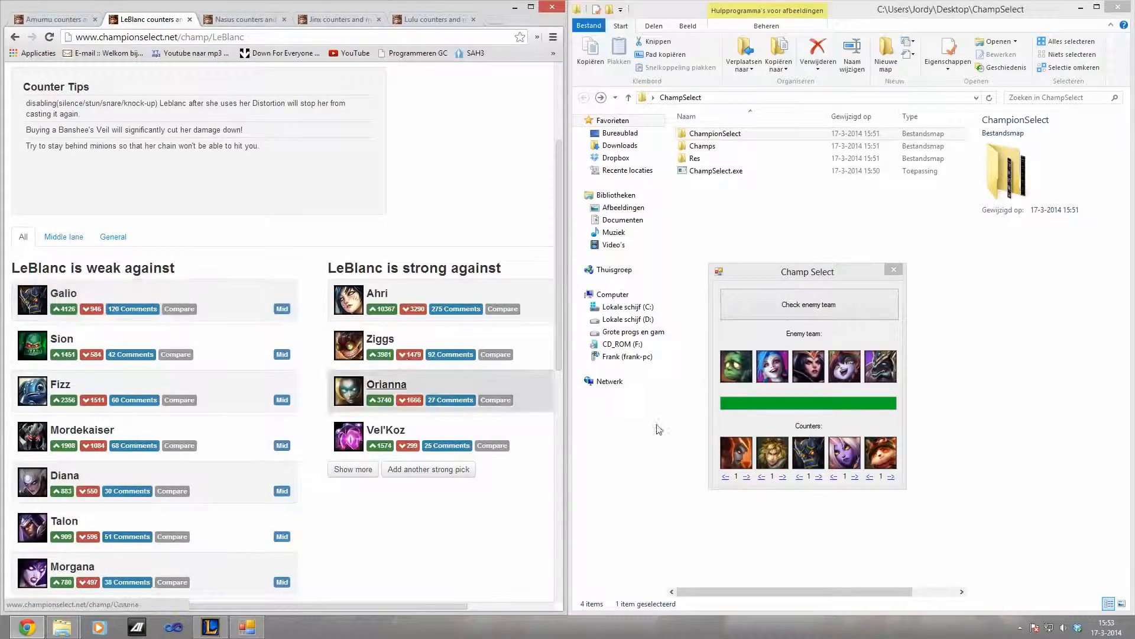
left_click(819, 477)
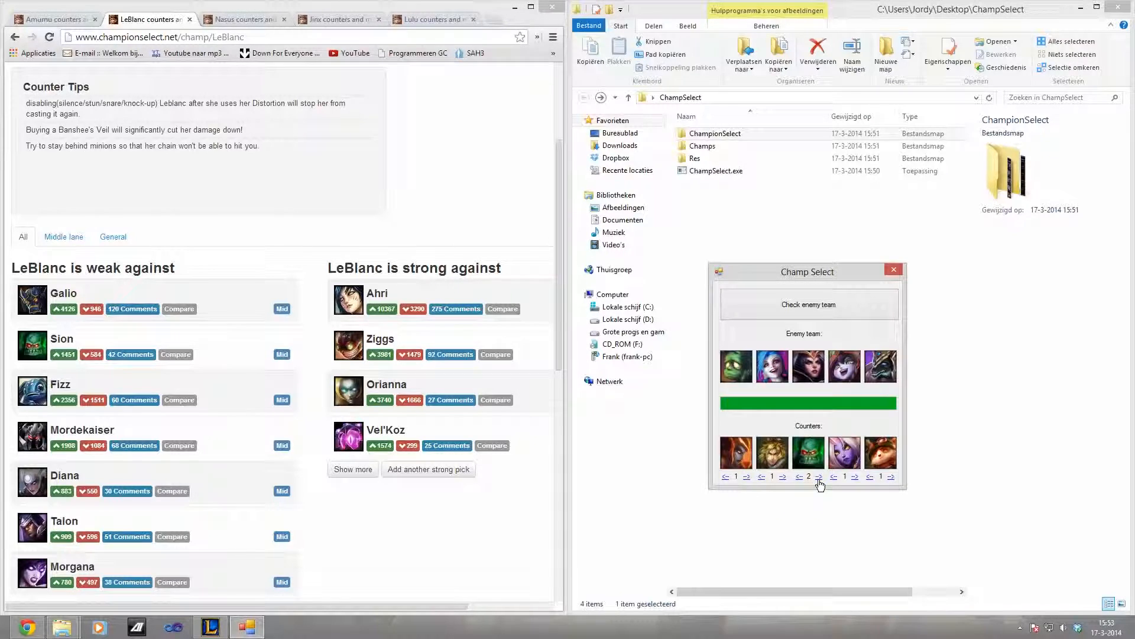
left_click(818, 477)
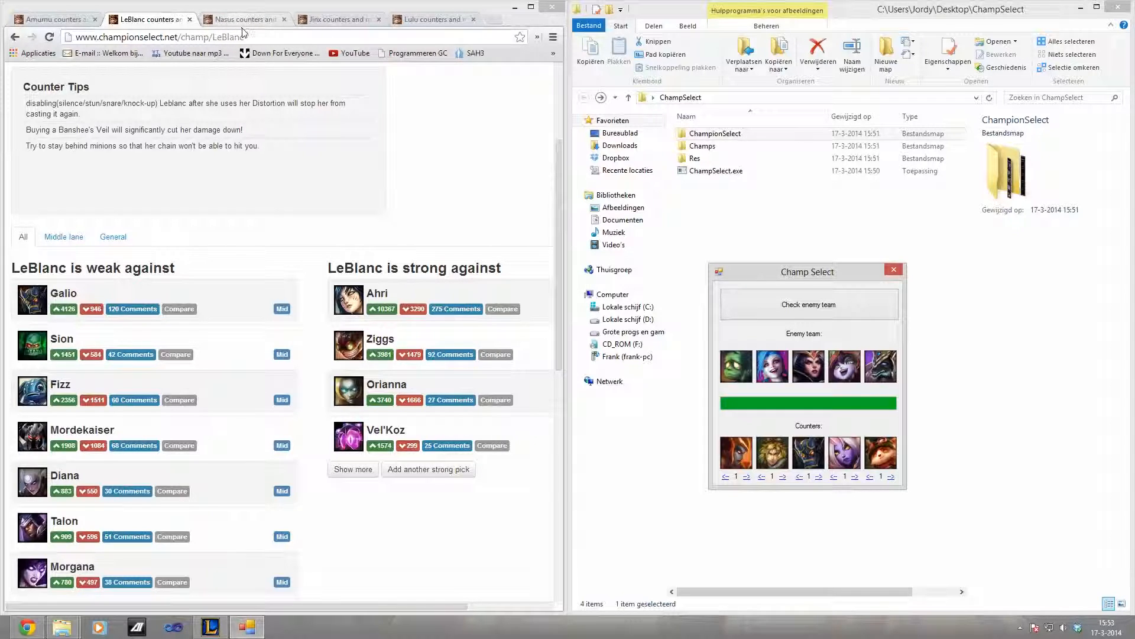
Show Lulu's counters page and cycle the fourth slot through Lulu's counter picks
left_click(431, 19)
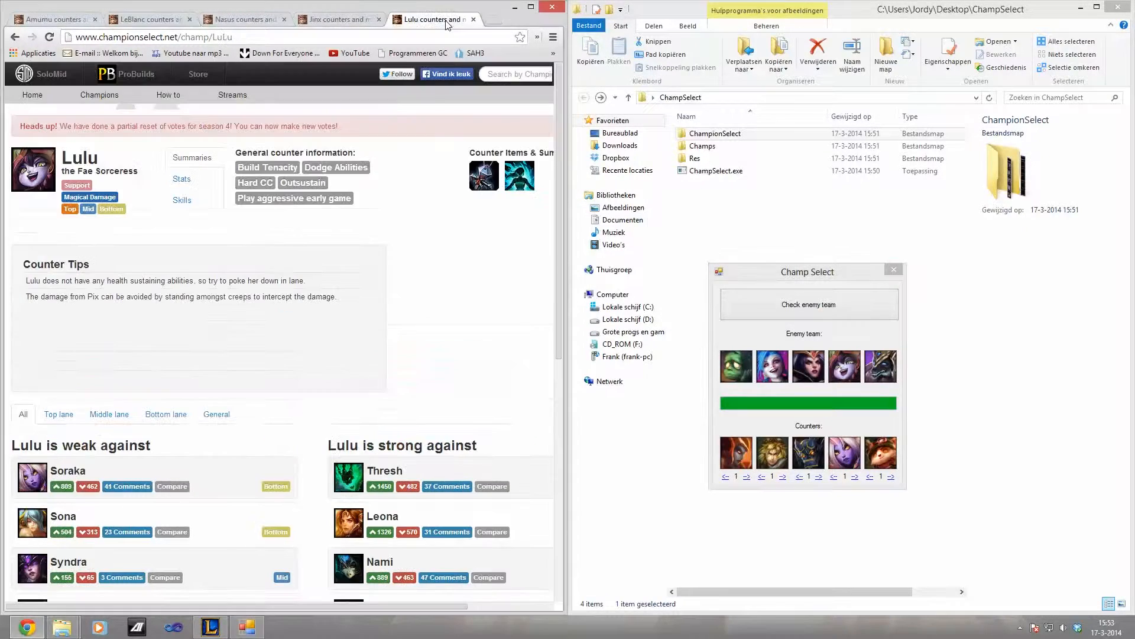
scroll("down", 3)
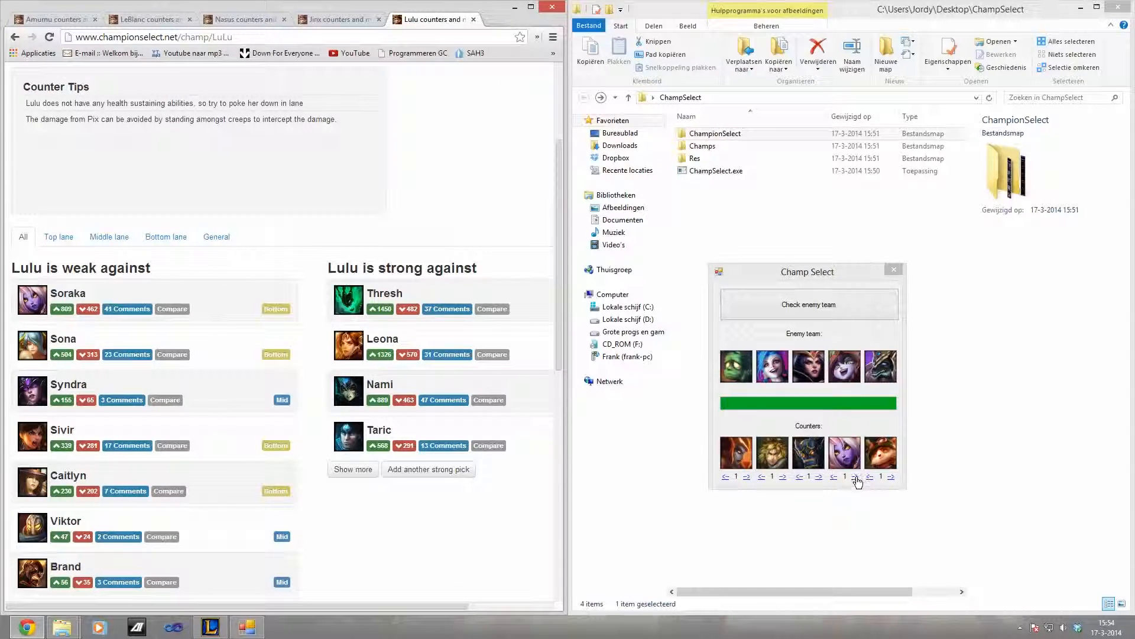
left_click(854, 476)
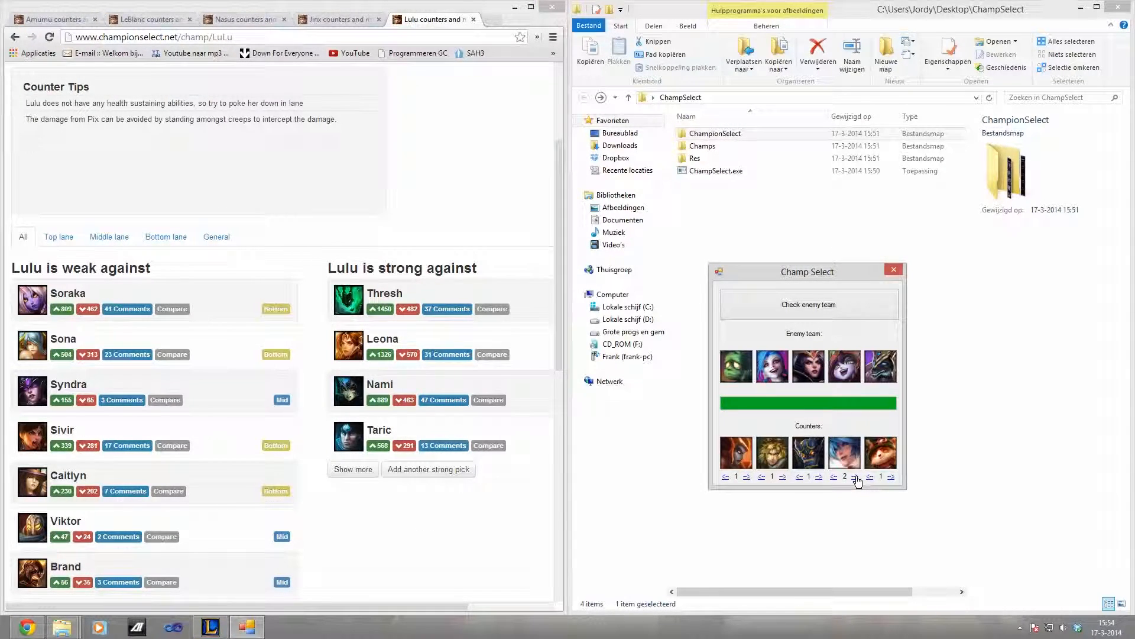
left_click(856, 476)
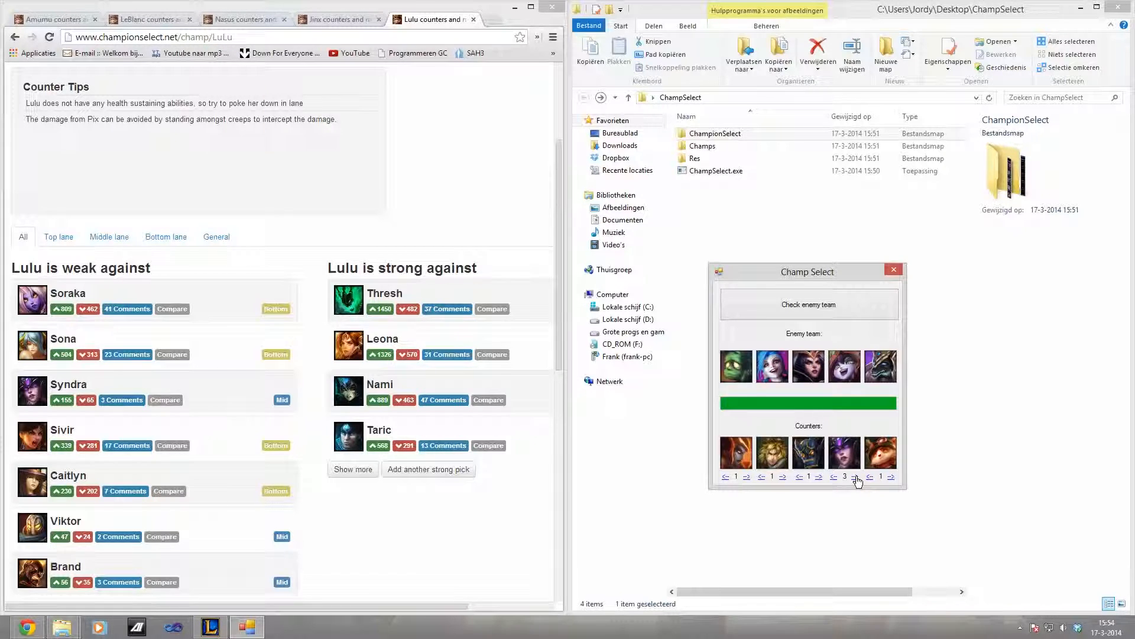
left_click(859, 476)
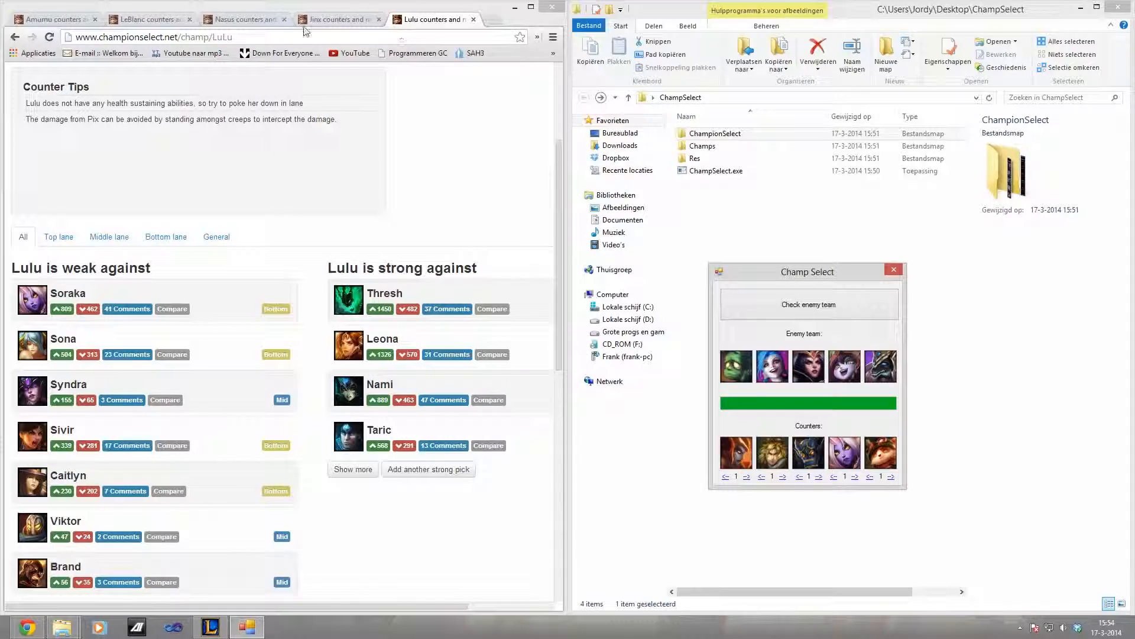
Show Nasus's counters page and cycle the fifth slot through all of Nasus's counter picks
left_click(242, 19)
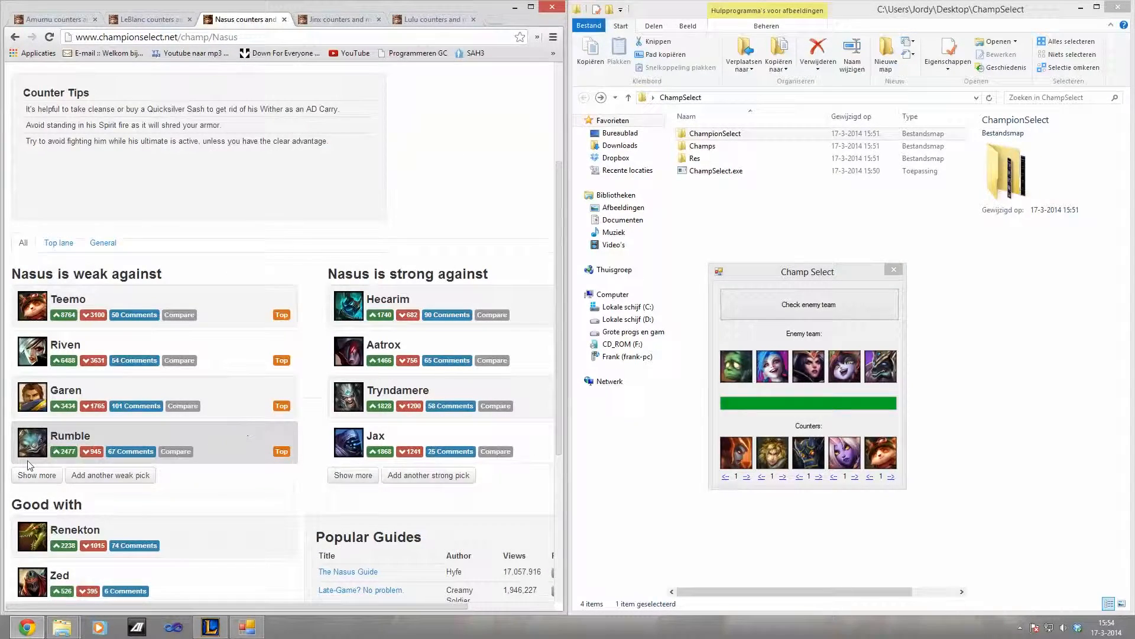
left_click(36, 475)
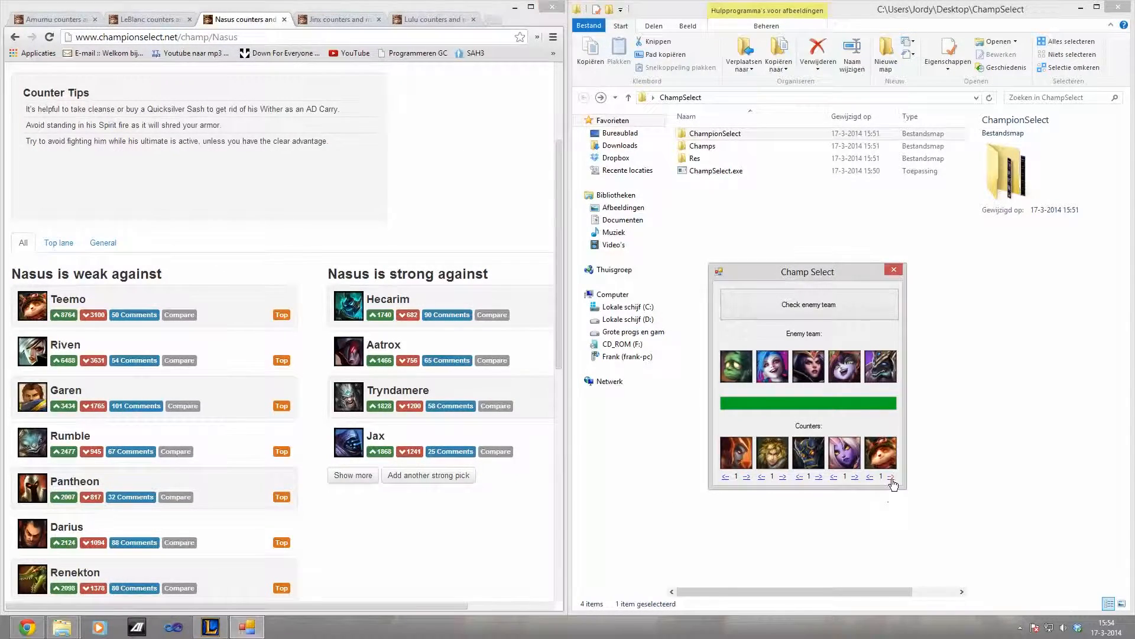
left_click(892, 476)
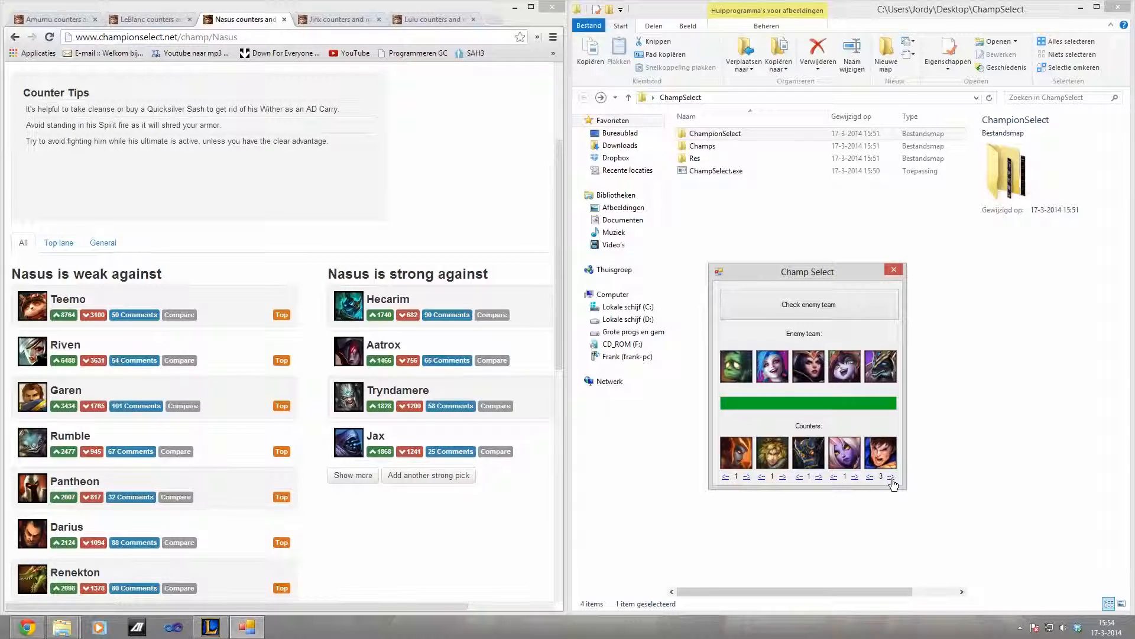
left_click(890, 477)
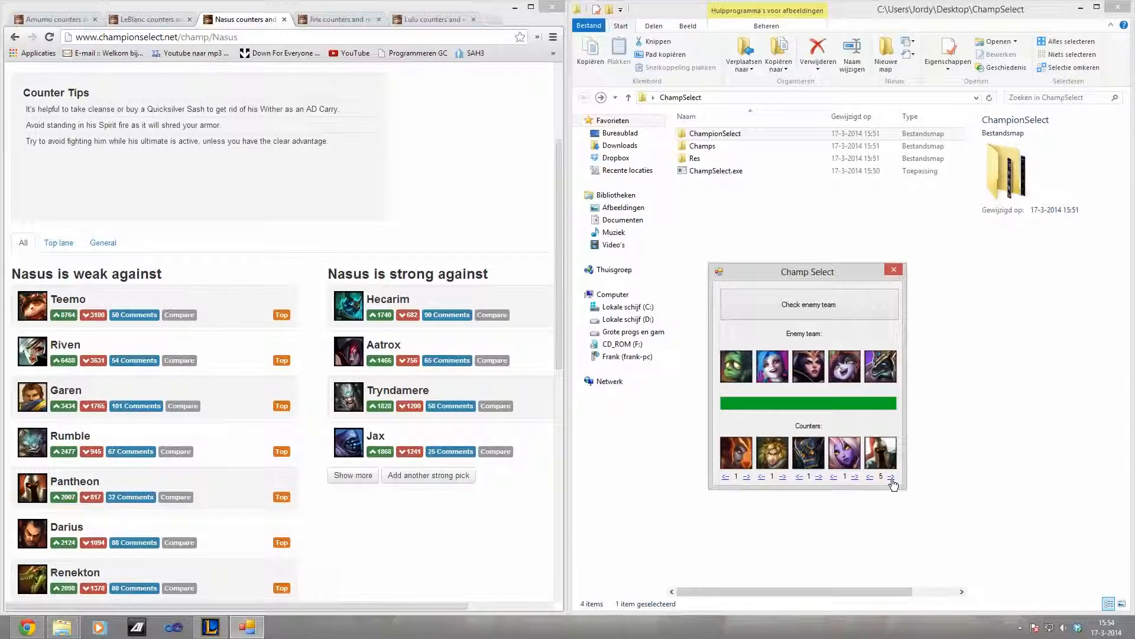
left_click(870, 477)
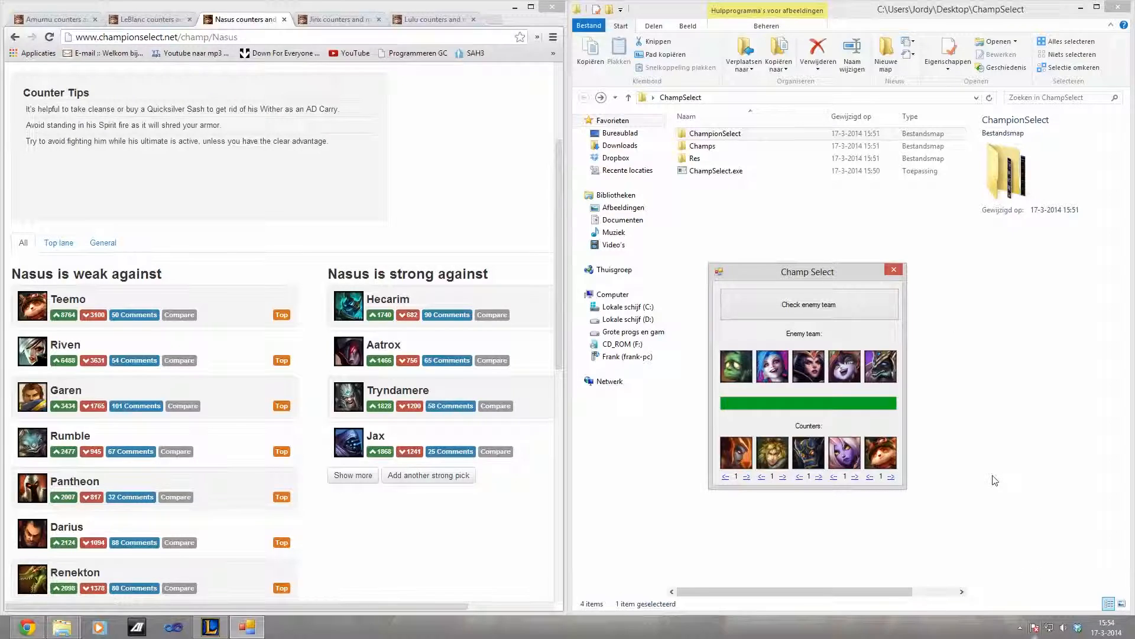
mouse_move(852, 404)
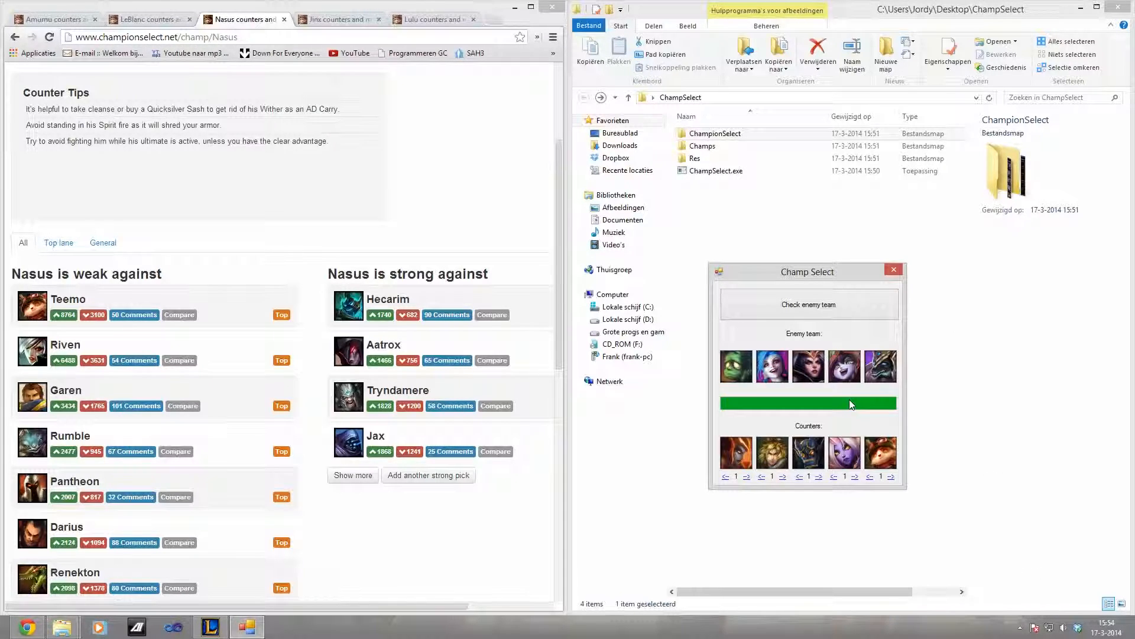
mouse_move(853, 397)
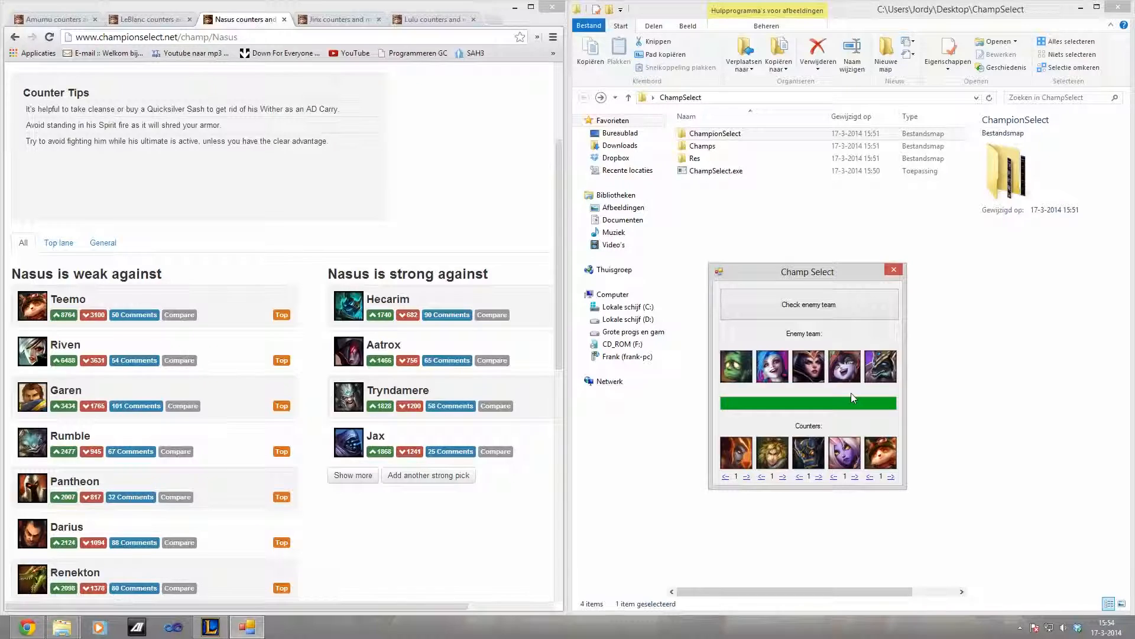
mouse_move(890, 474)
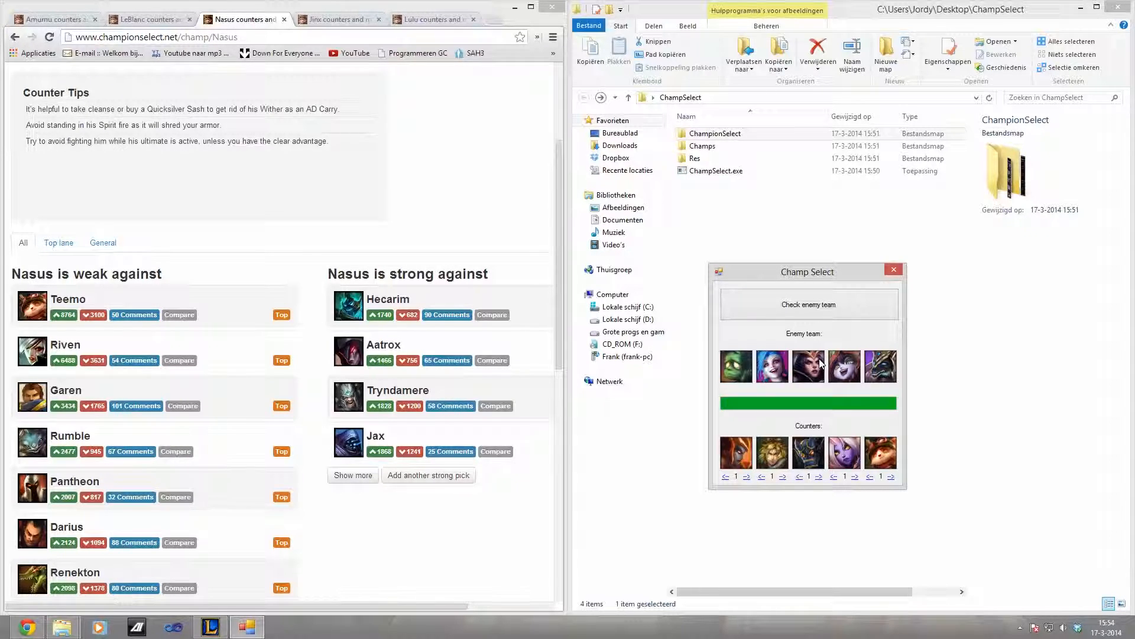
mouse_move(796, 413)
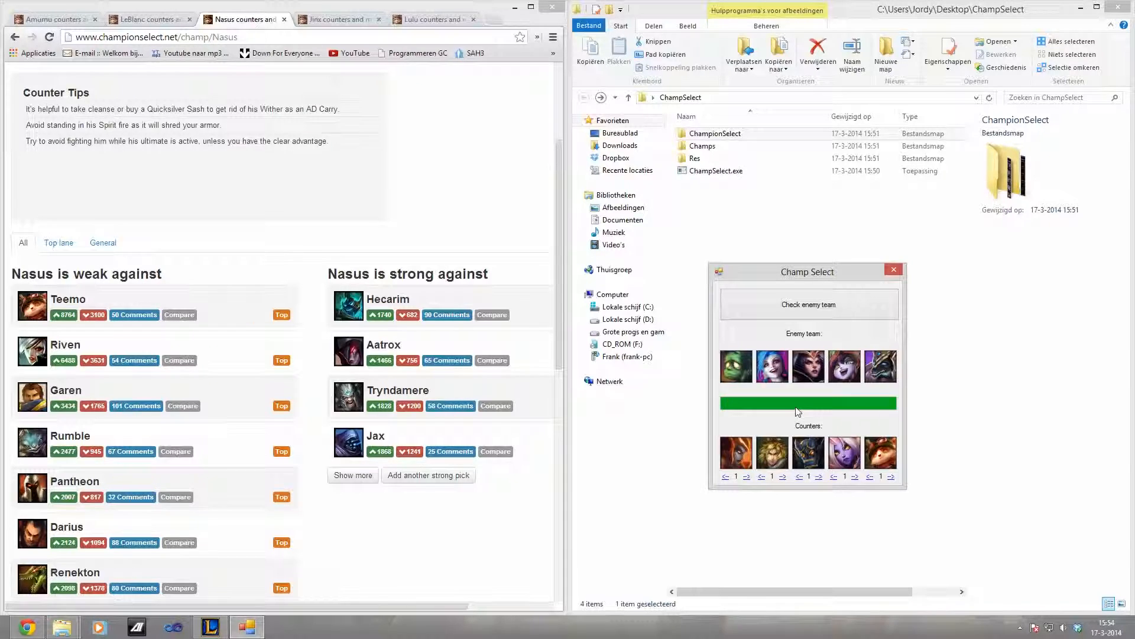
mouse_move(720, 403)
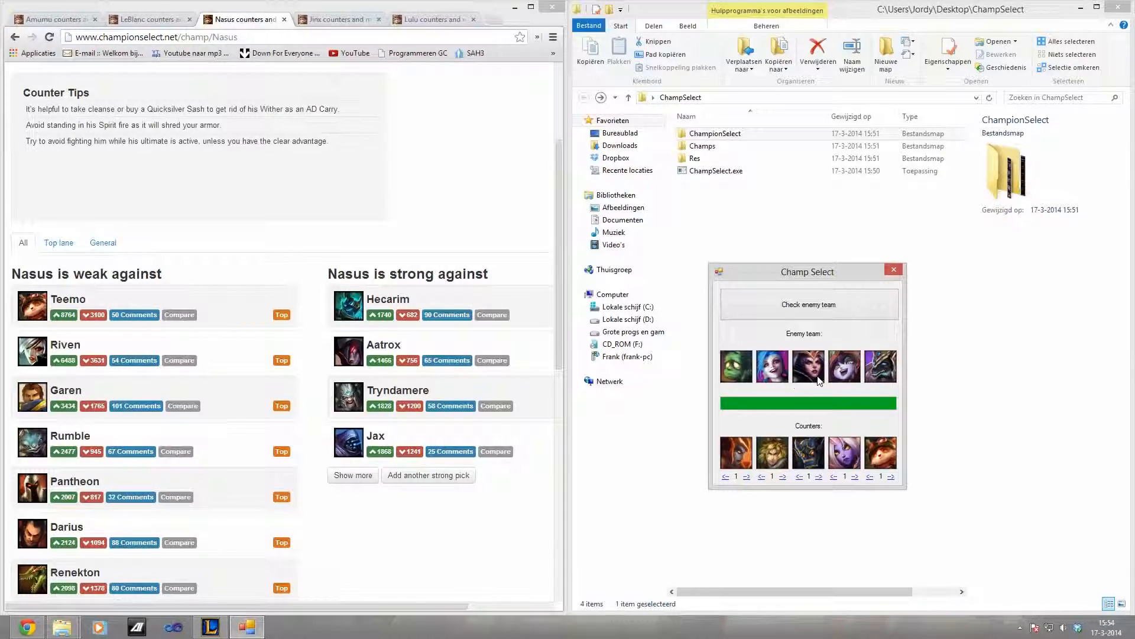
mouse_move(822, 456)
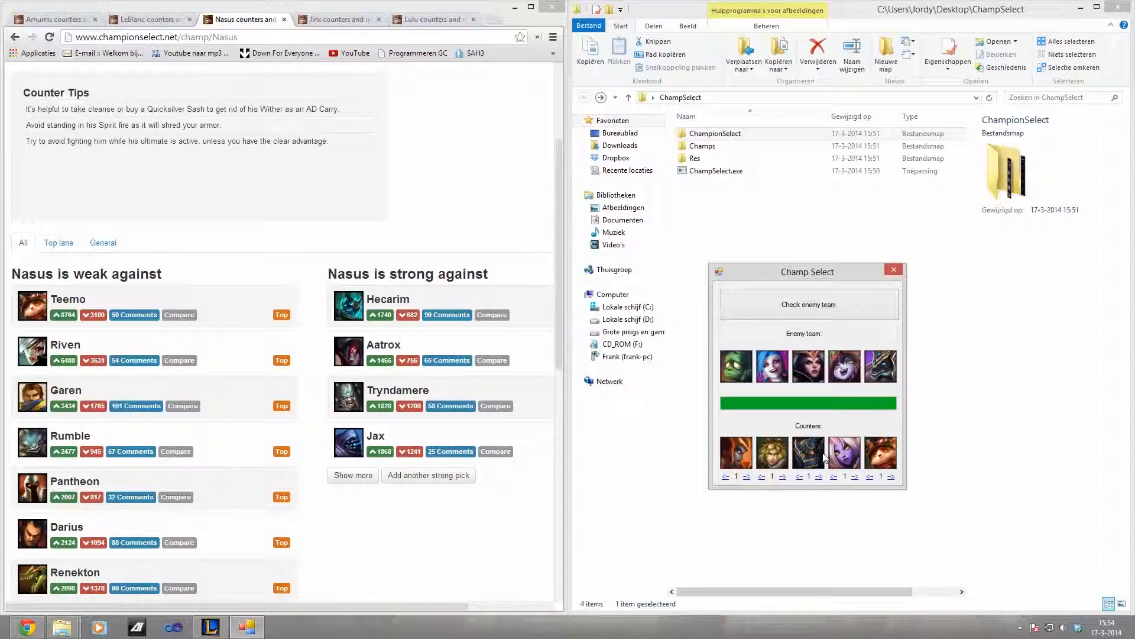
mouse_move(862, 326)
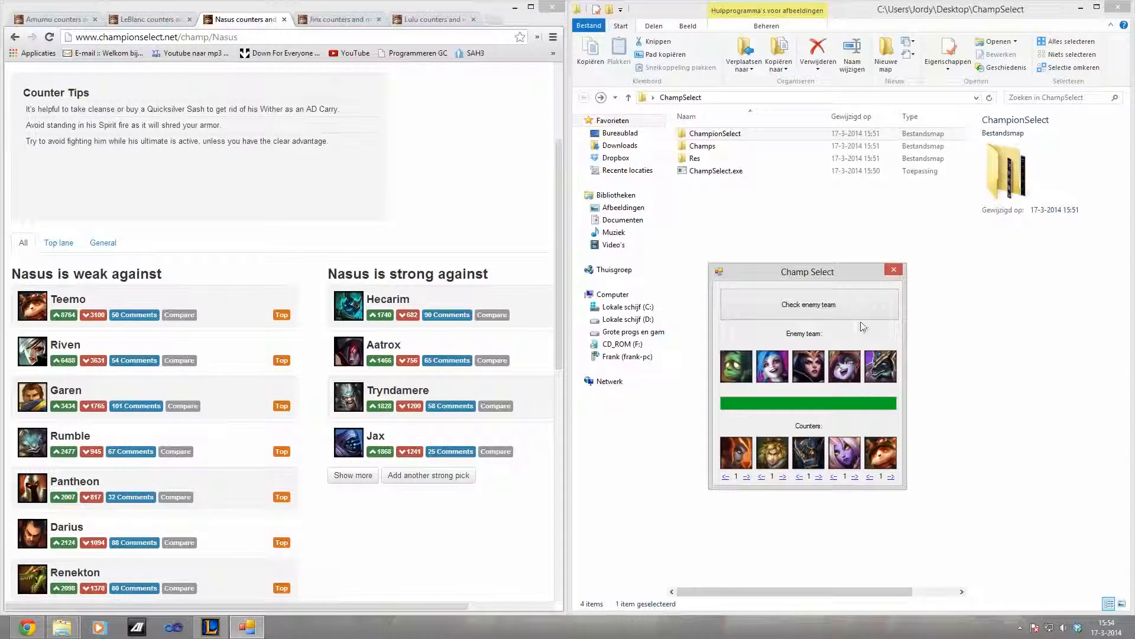
Close the Champ Select window, leaving the ChampSelect folder and Nasus page visible
left_click(894, 270)
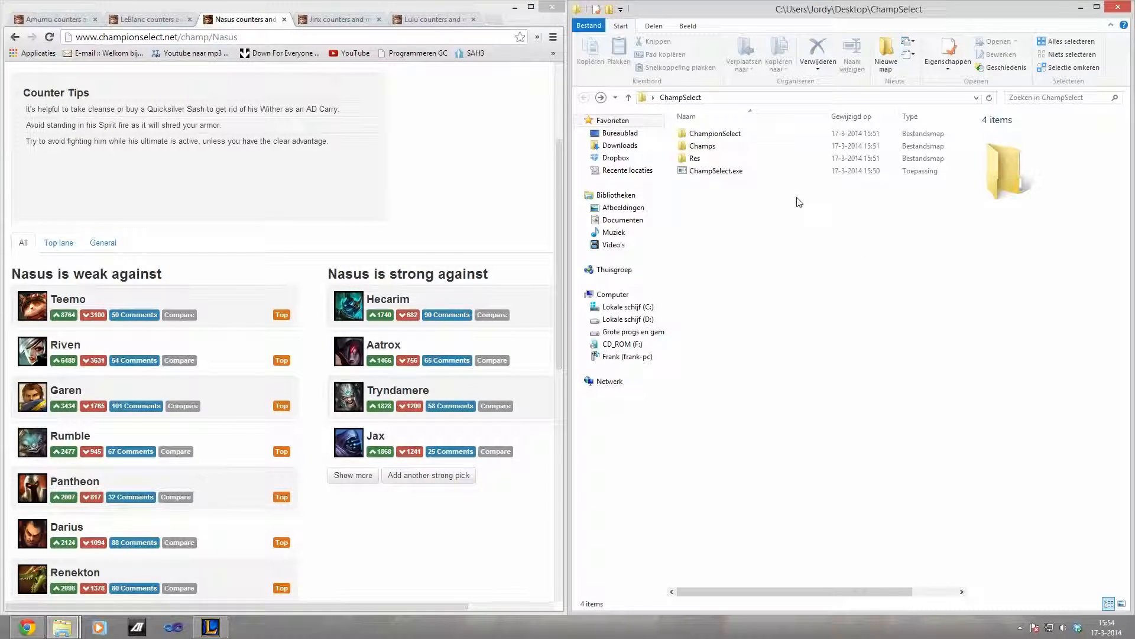
mouse_move(490, 215)
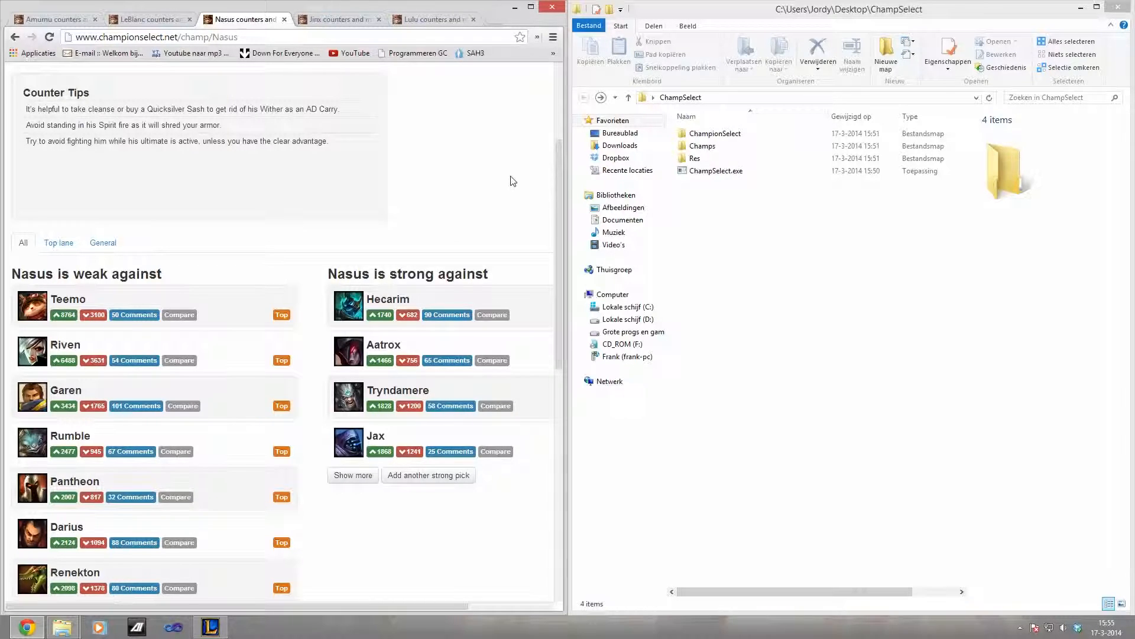
mouse_move(499, 189)
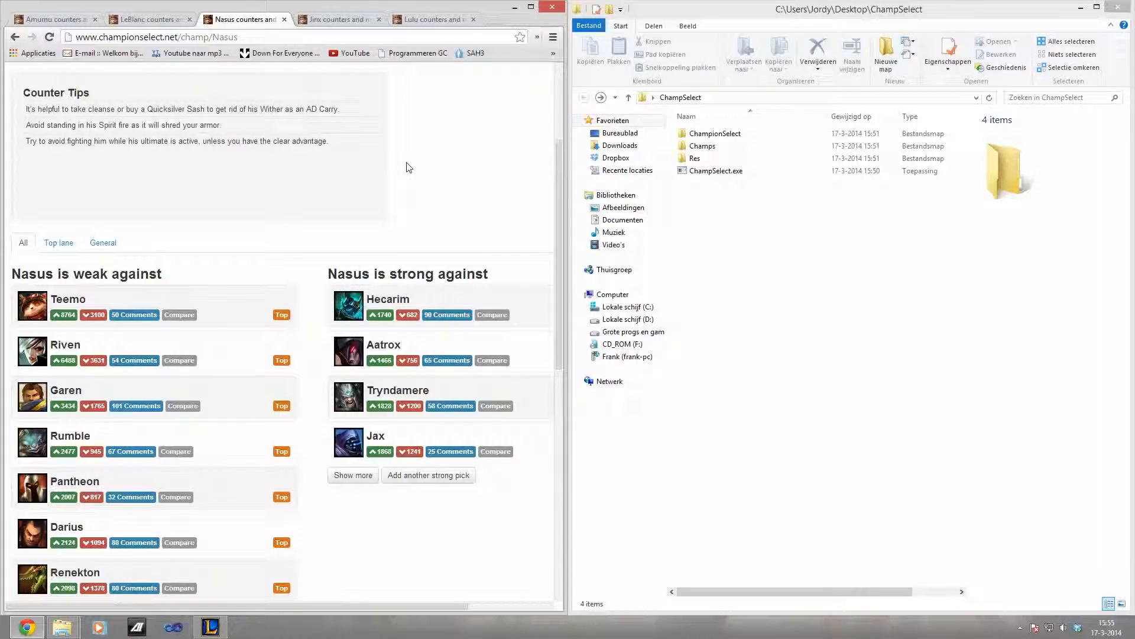
mouse_move(912, 372)
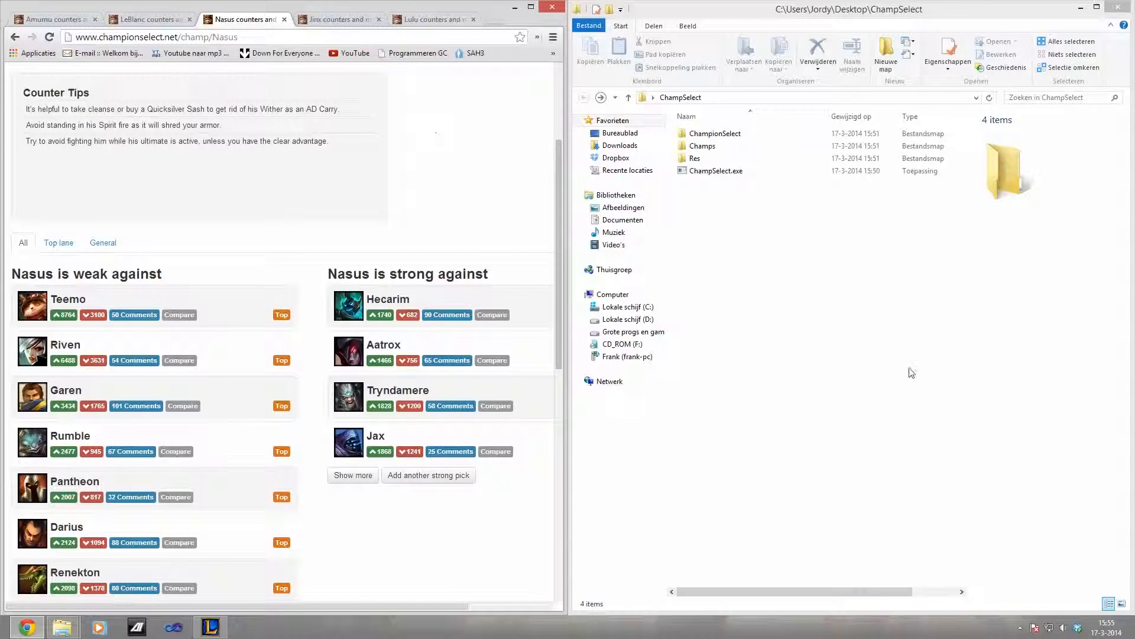